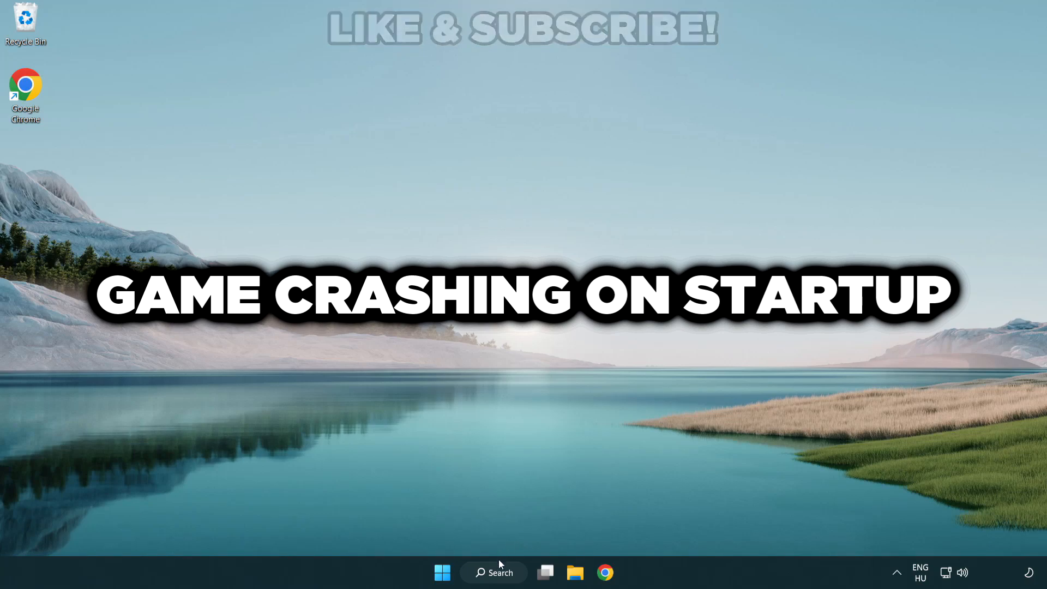
Search the taskbar for 'device manager' to open Device Manager
{"action": "left_click", "coordinate": [495, 573]}
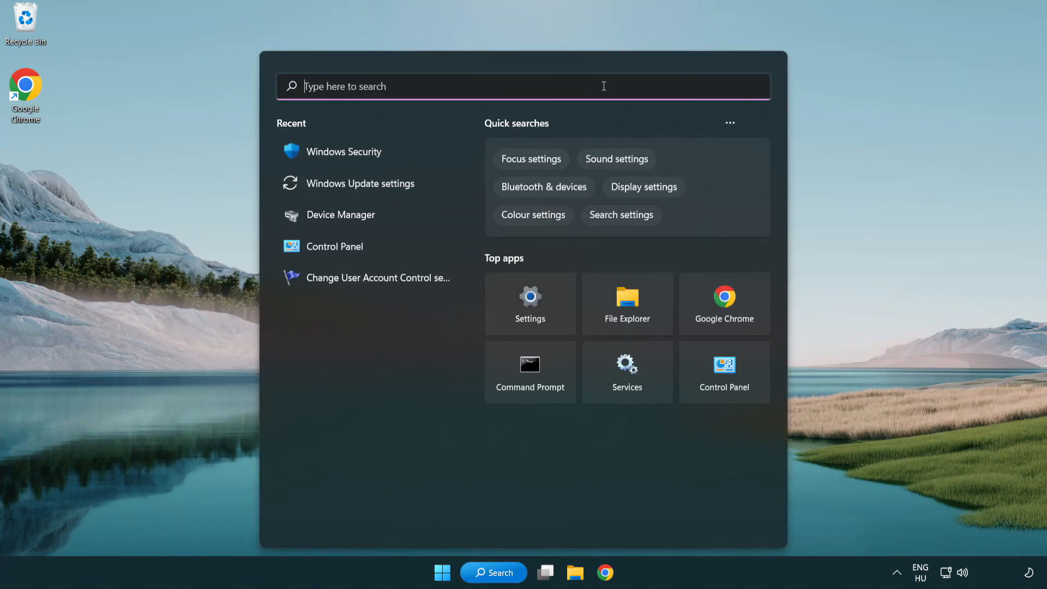
{"action": "type", "text": "device manager"}
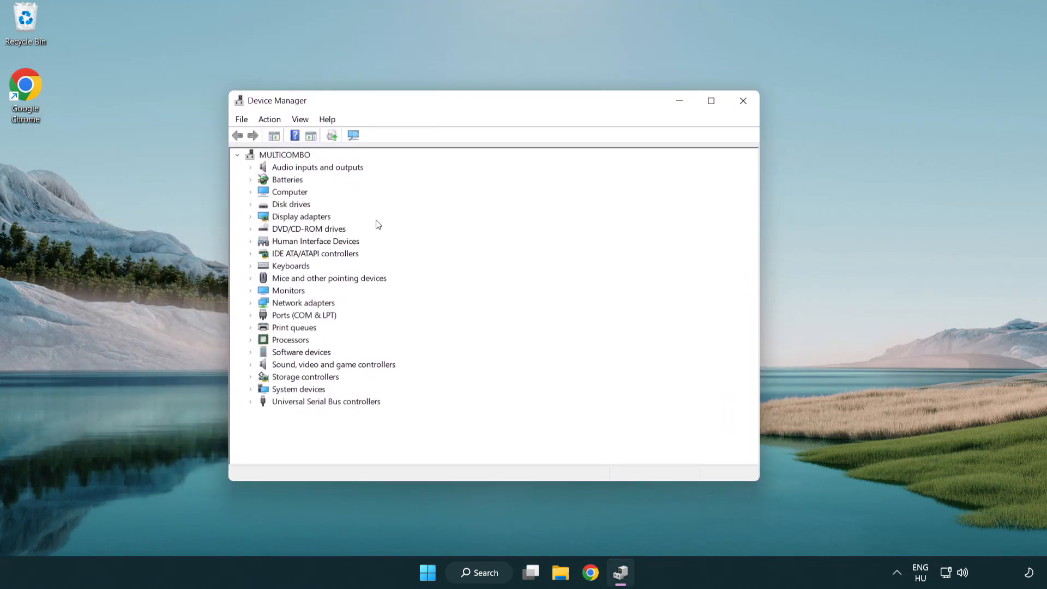
Auto-search drivers for VMware SVGA 3D, confirm the best driver is installed, close Device Manager
{"action": "left_click", "coordinate": [301, 217]}
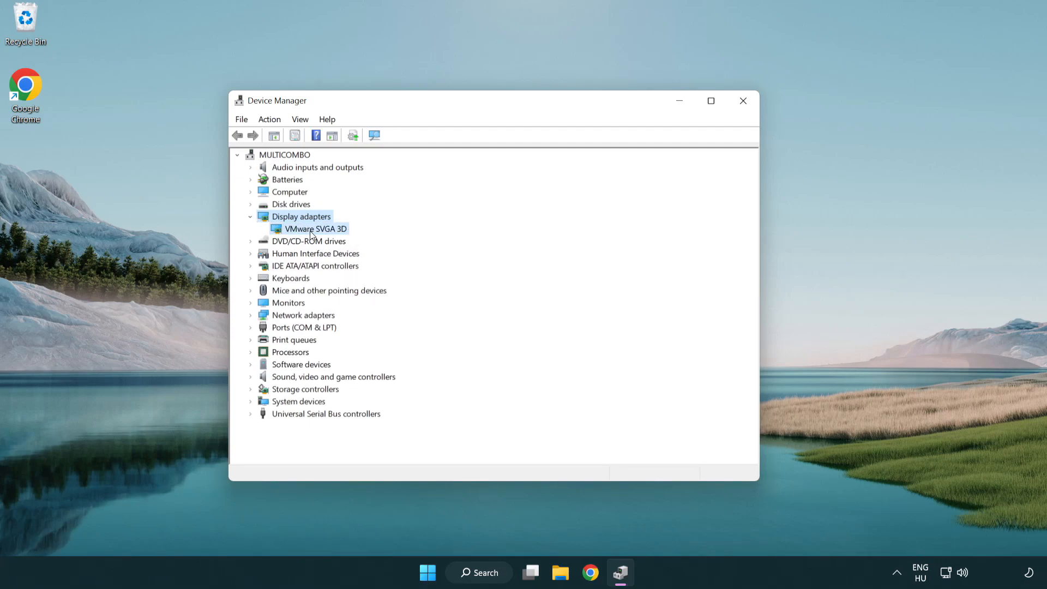
{"action": "left_click", "coordinate": [315, 228]}
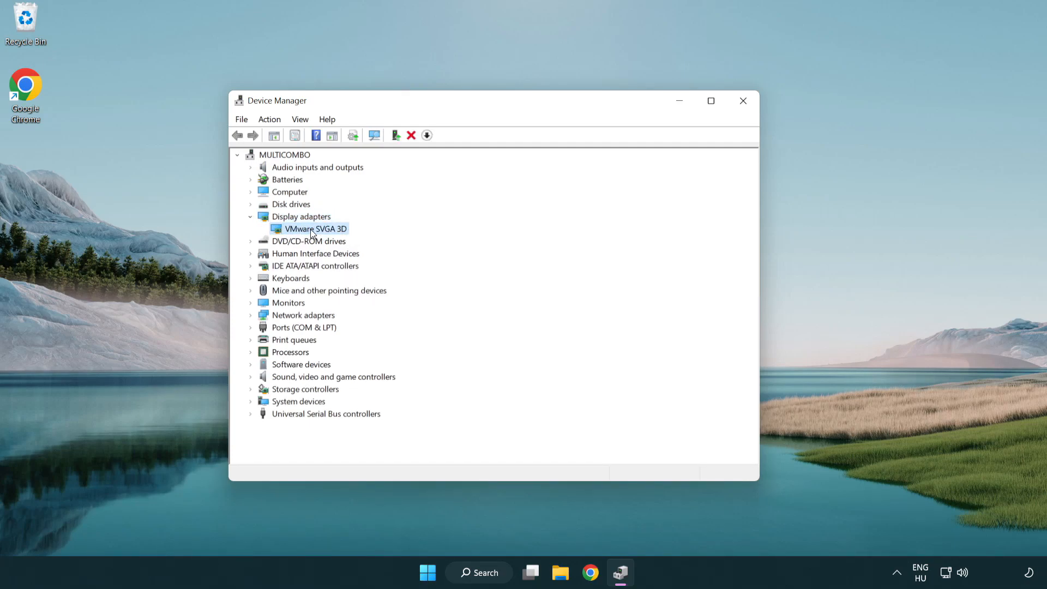
{"action": "right_click", "coordinate": [313, 229]}
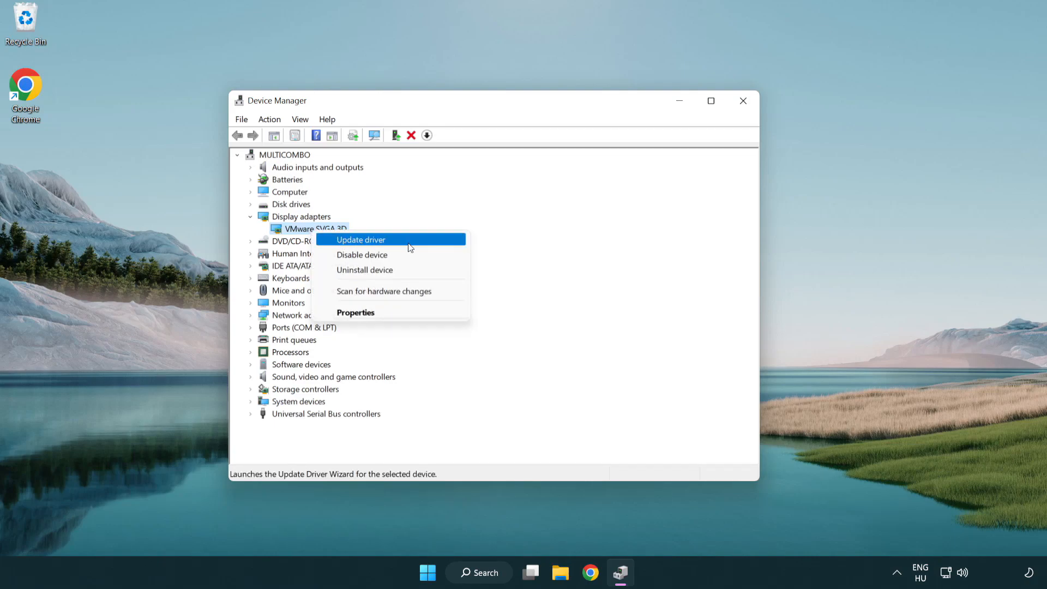
{"action": "left_click", "coordinate": [360, 239]}
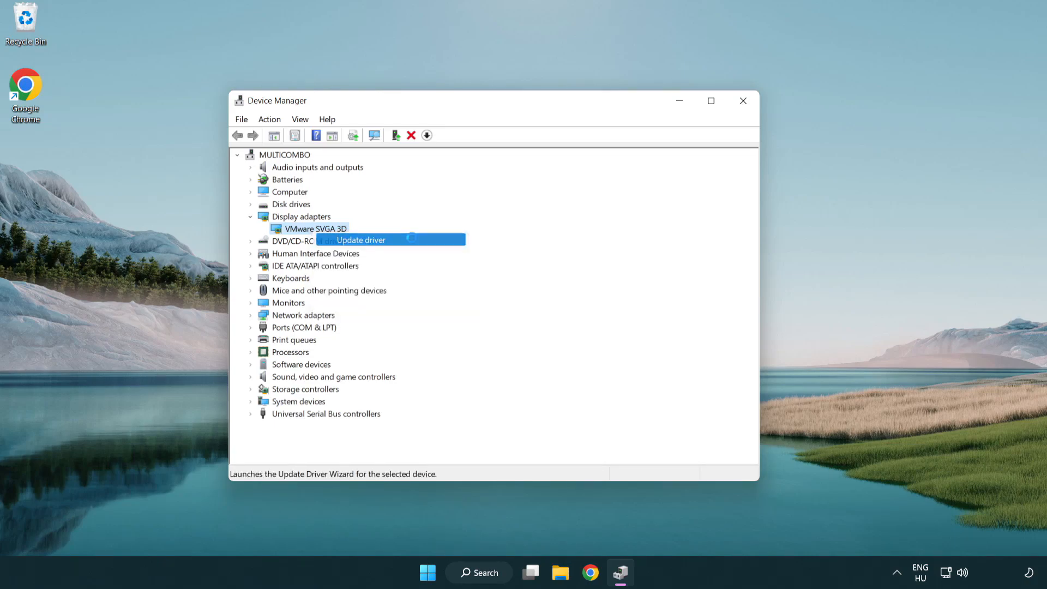
{"action": "left_click", "coordinate": [360, 240]}
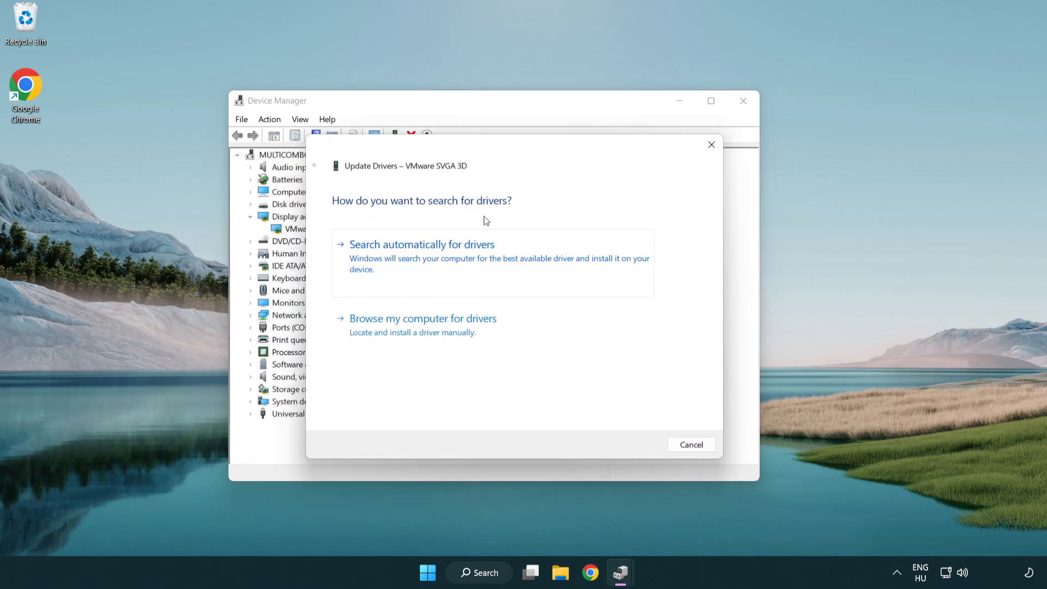
{"action": "mouse_move", "coordinate": [467, 261]}
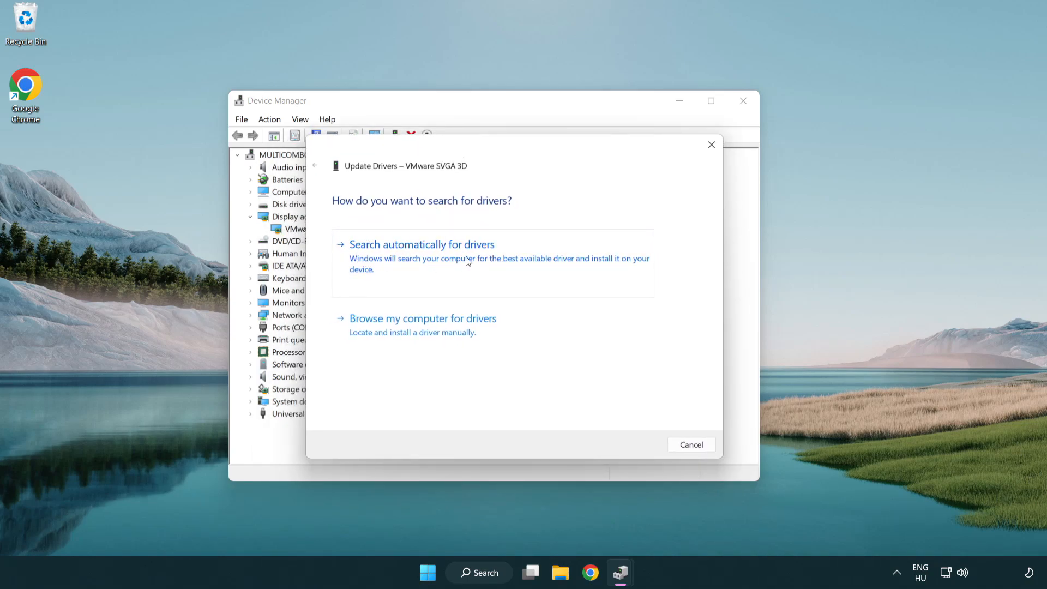
{"action": "left_click", "coordinate": [422, 244]}
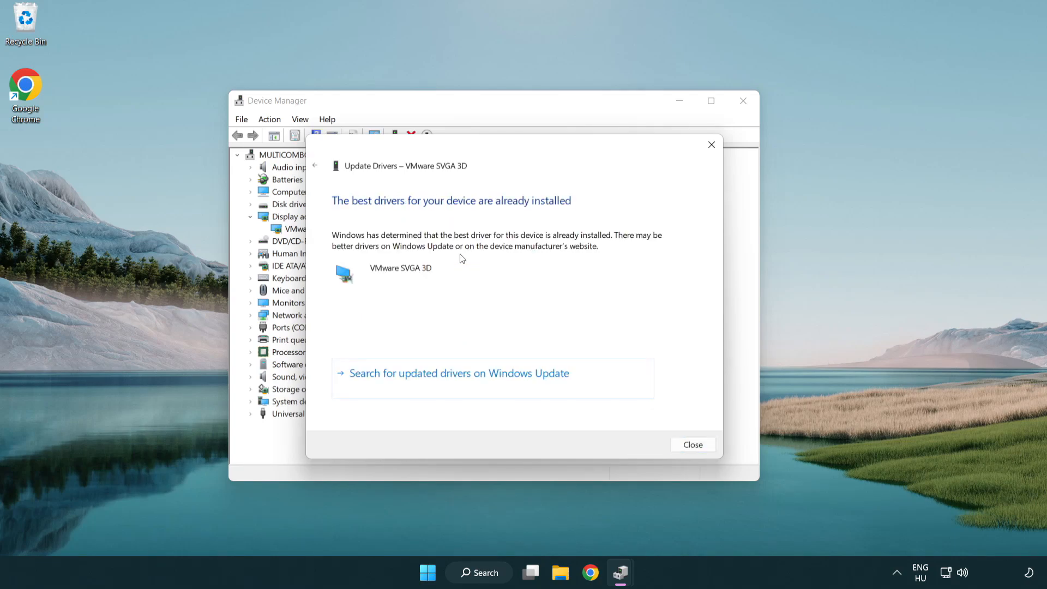
{"action": "mouse_move", "coordinate": [361, 211]}
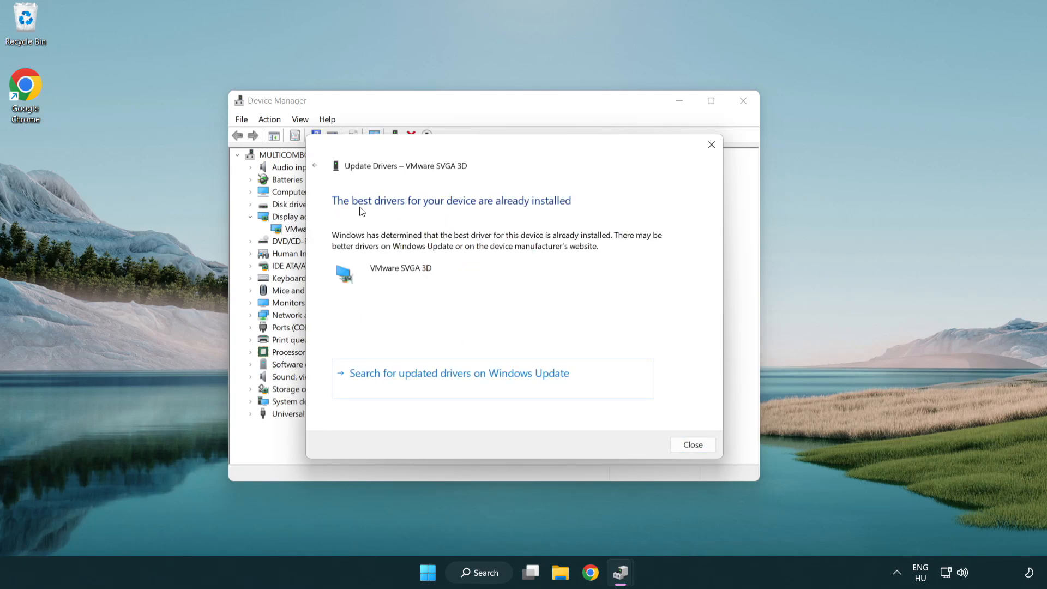
{"action": "mouse_move", "coordinate": [492, 286]}
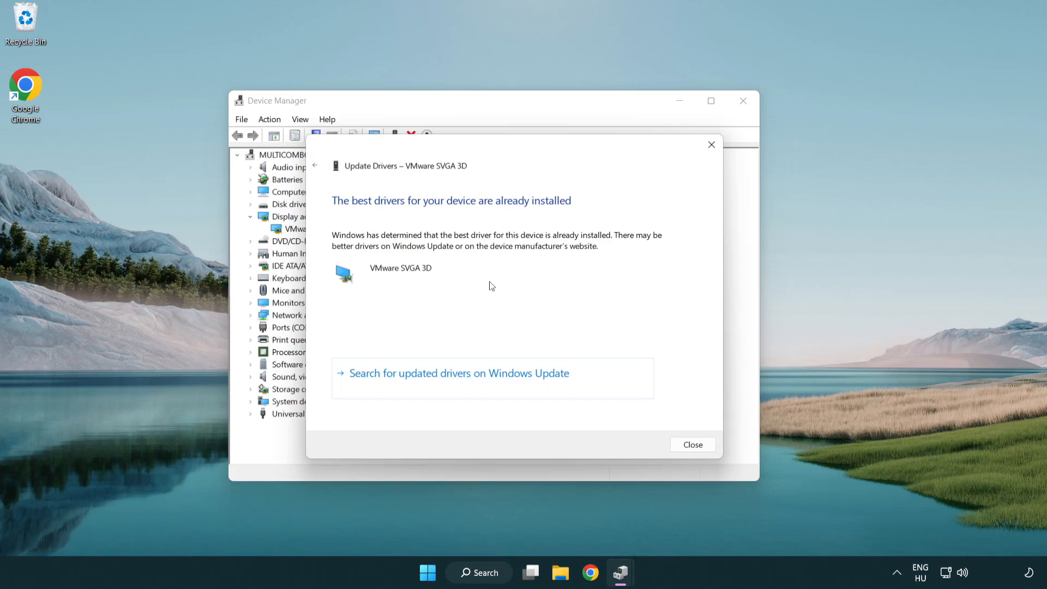
{"action": "mouse_move", "coordinate": [695, 452]}
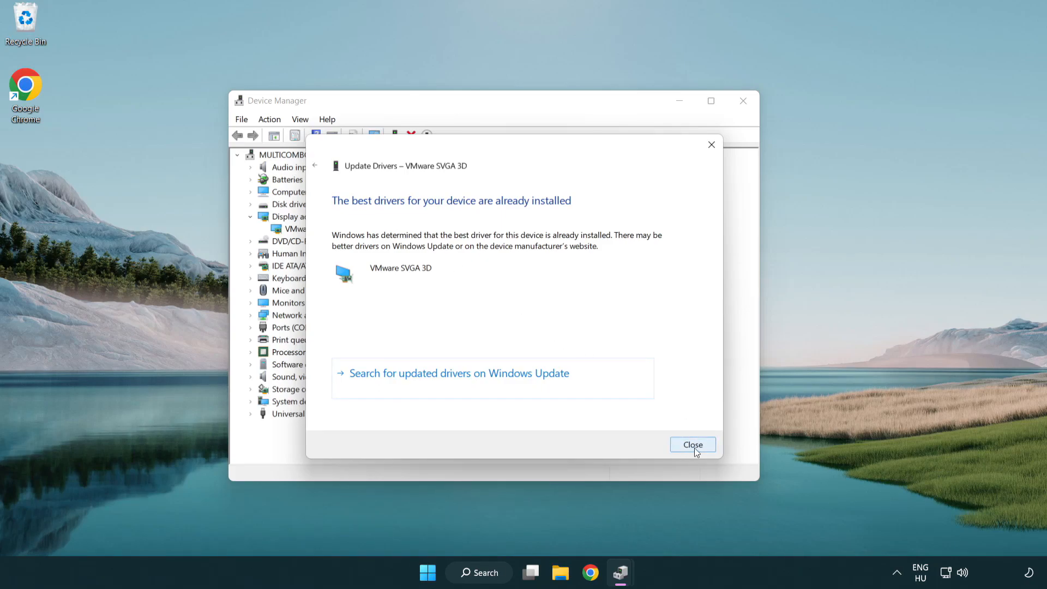
{"action": "left_click", "coordinate": [693, 444]}
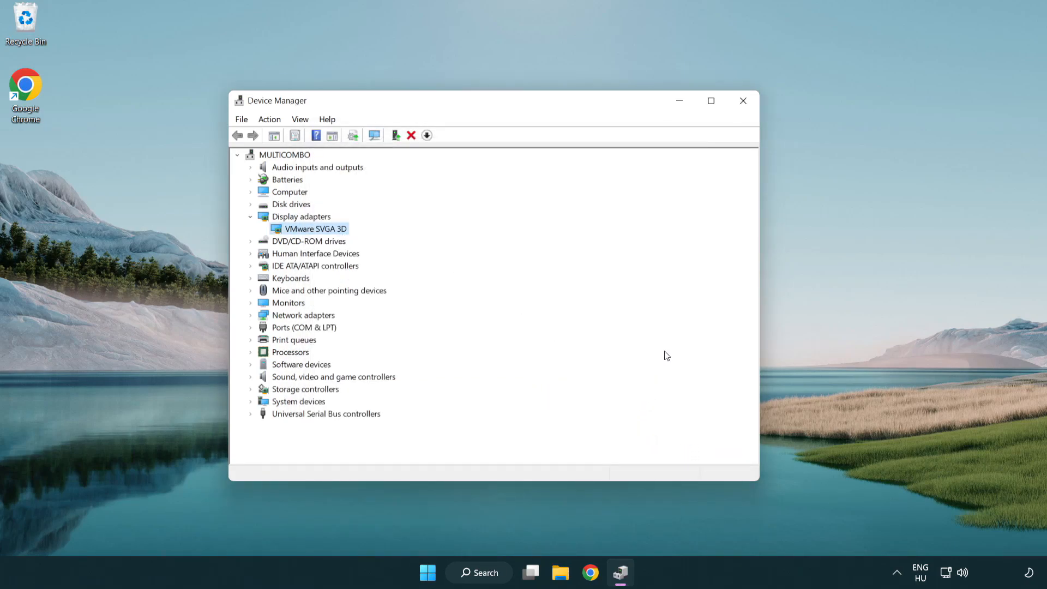
{"action": "mouse_move", "coordinate": [743, 100]}
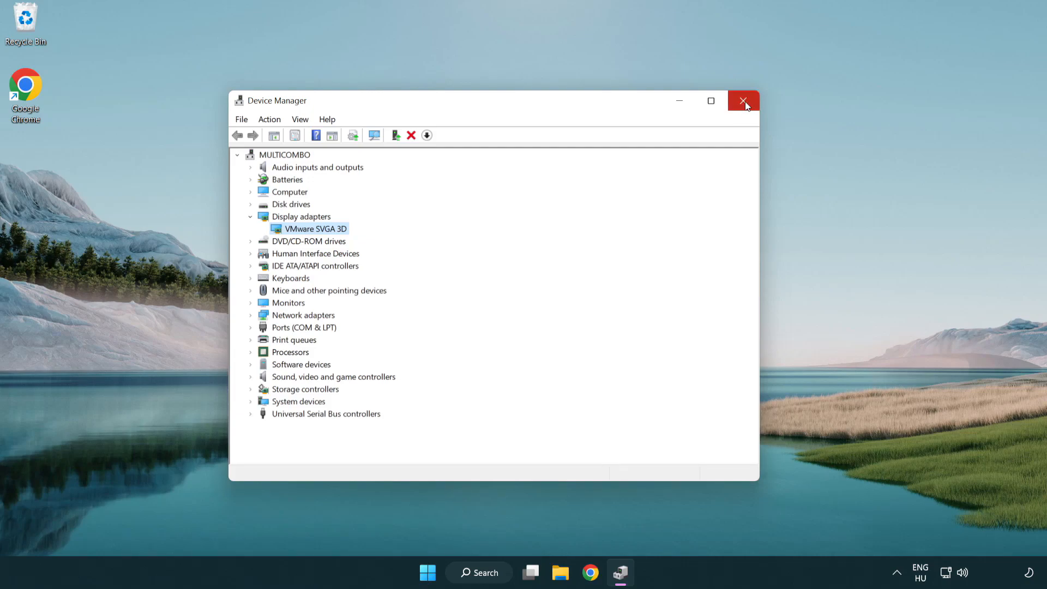
{"action": "left_click", "coordinate": [743, 100]}
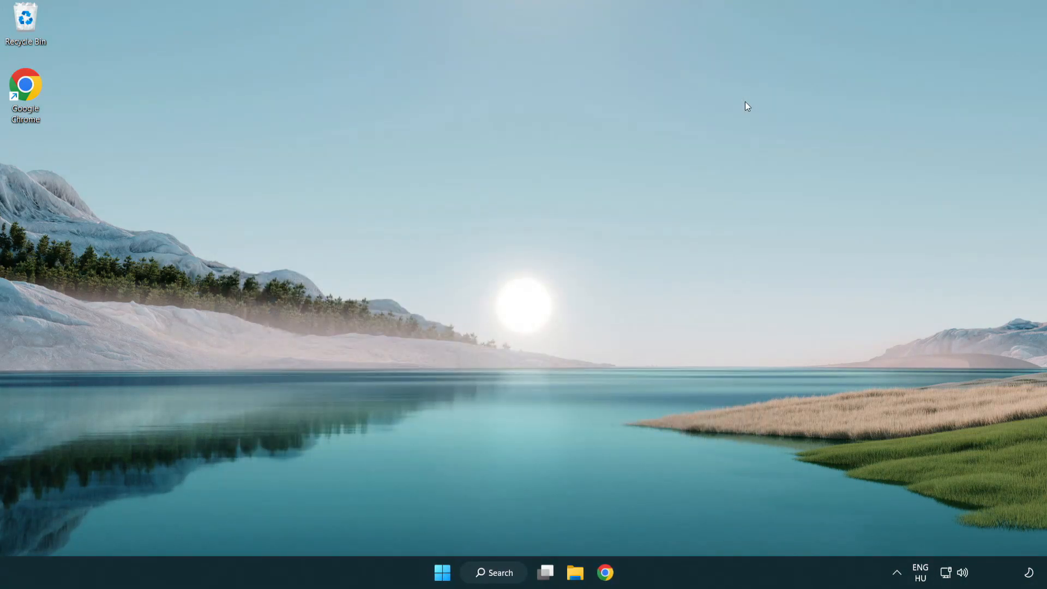
{"action": "mouse_move", "coordinate": [503, 573]}
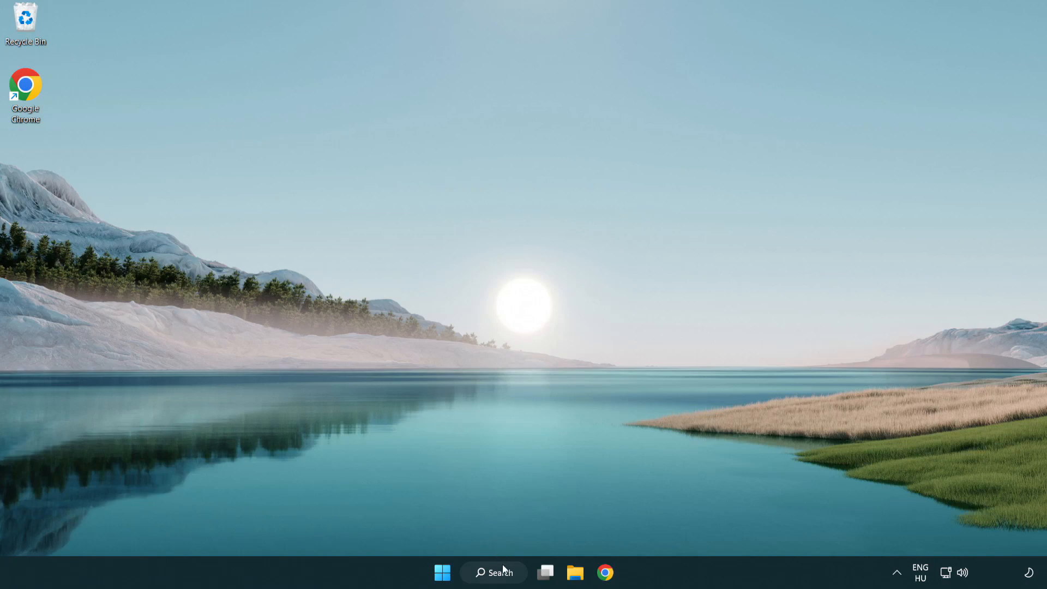
Search 'update' and open the Windows Update settings result
{"action": "left_click", "coordinate": [494, 572]}
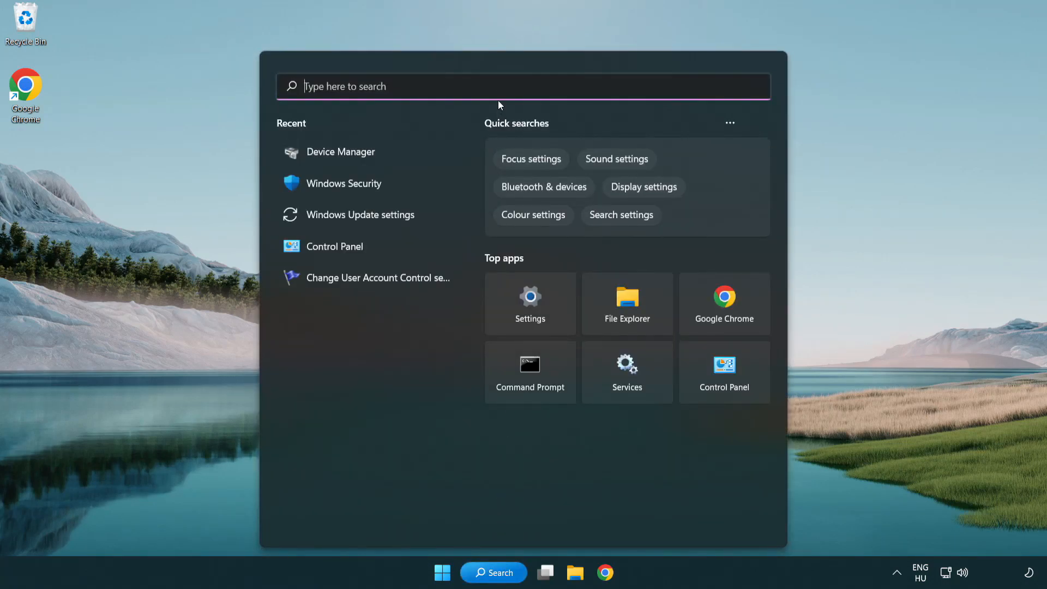
{"action": "type", "text": "u"}
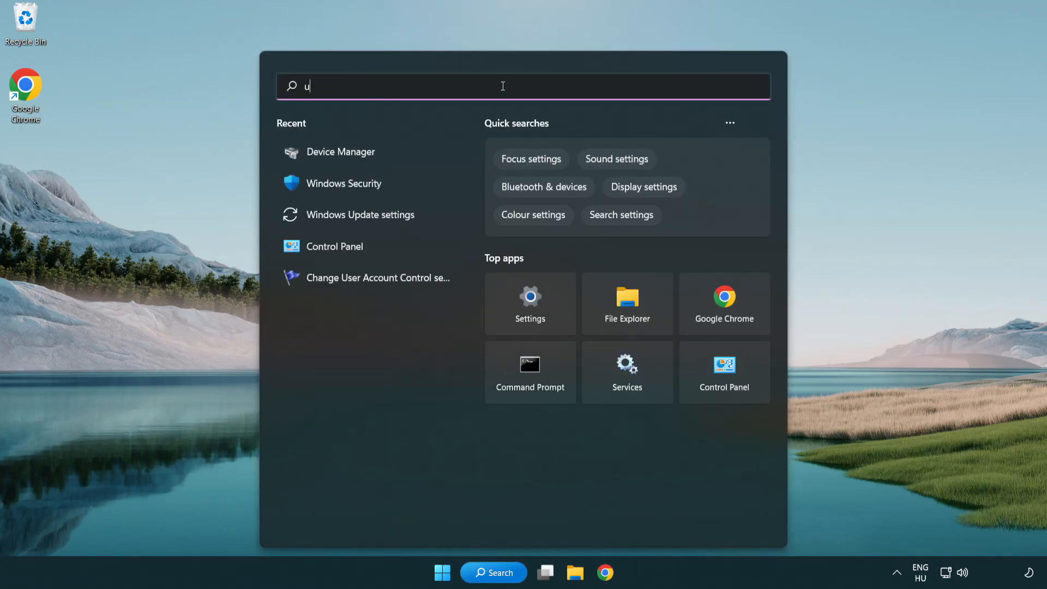
{"action": "type", "text": "pdate"}
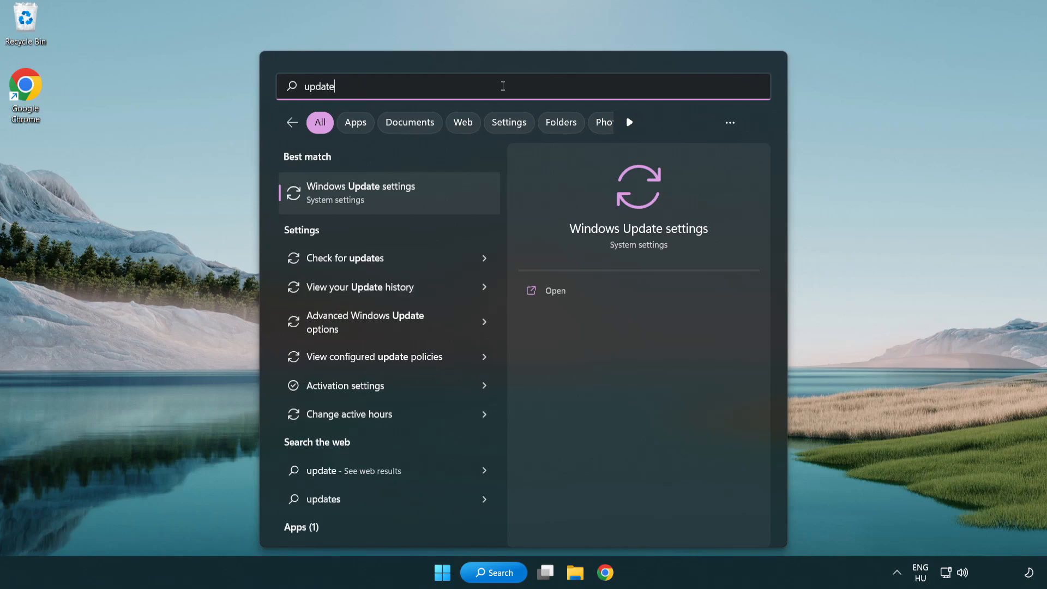
{"action": "mouse_move", "coordinate": [408, 201]}
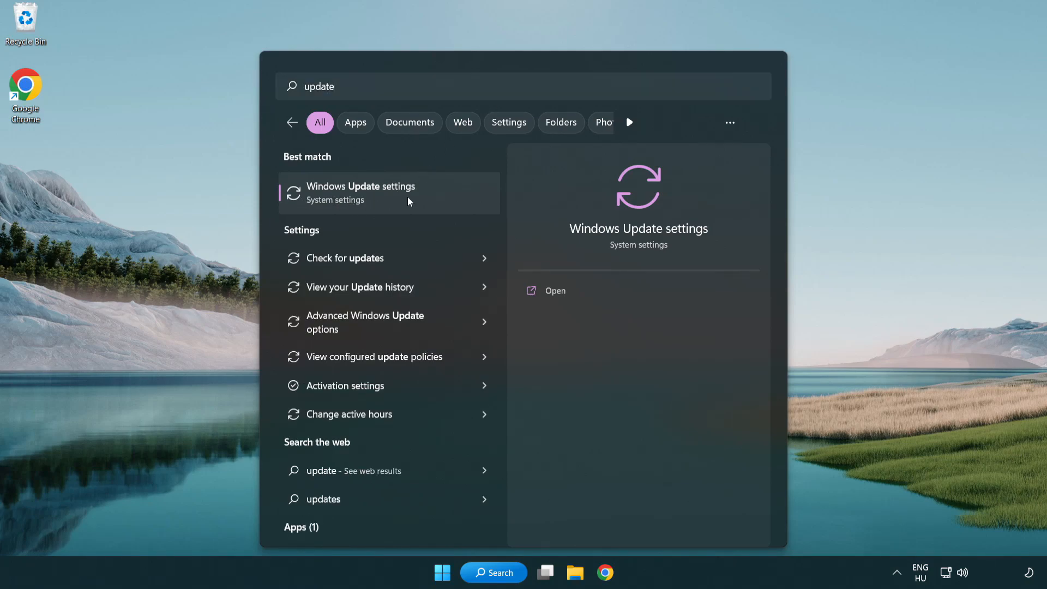
{"action": "left_click", "coordinate": [360, 193]}
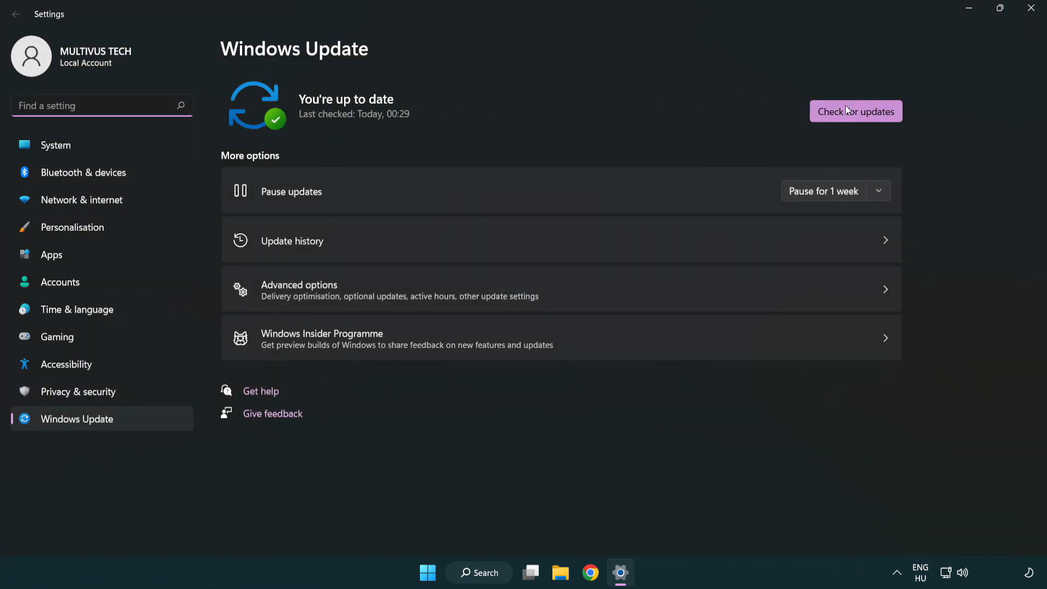
Check for updates, see 'You're up to date', and close Settings
{"action": "left_click", "coordinate": [856, 111]}
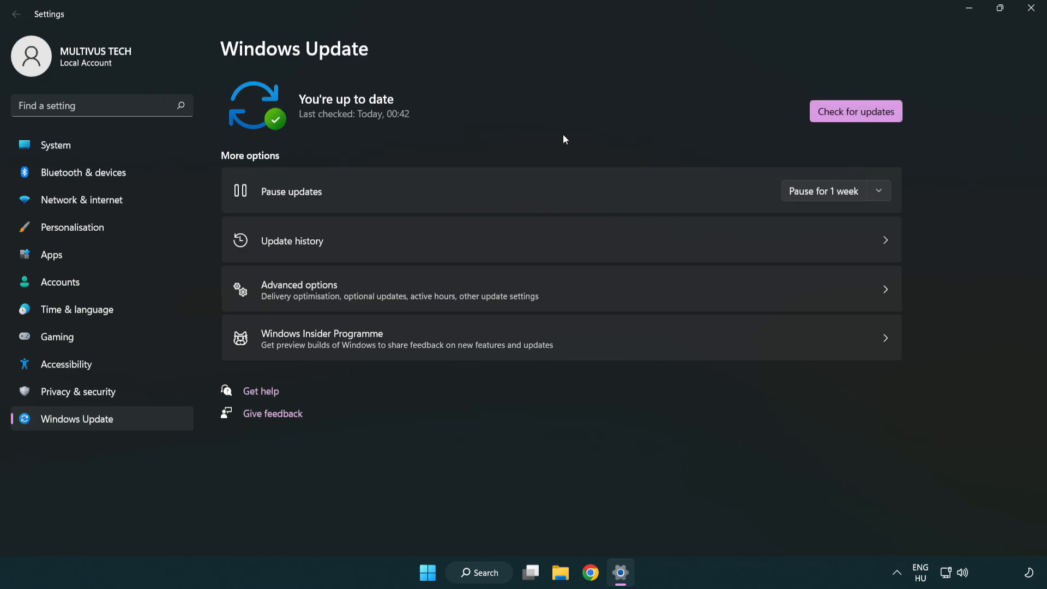
{"action": "mouse_move", "coordinate": [900, 67]}
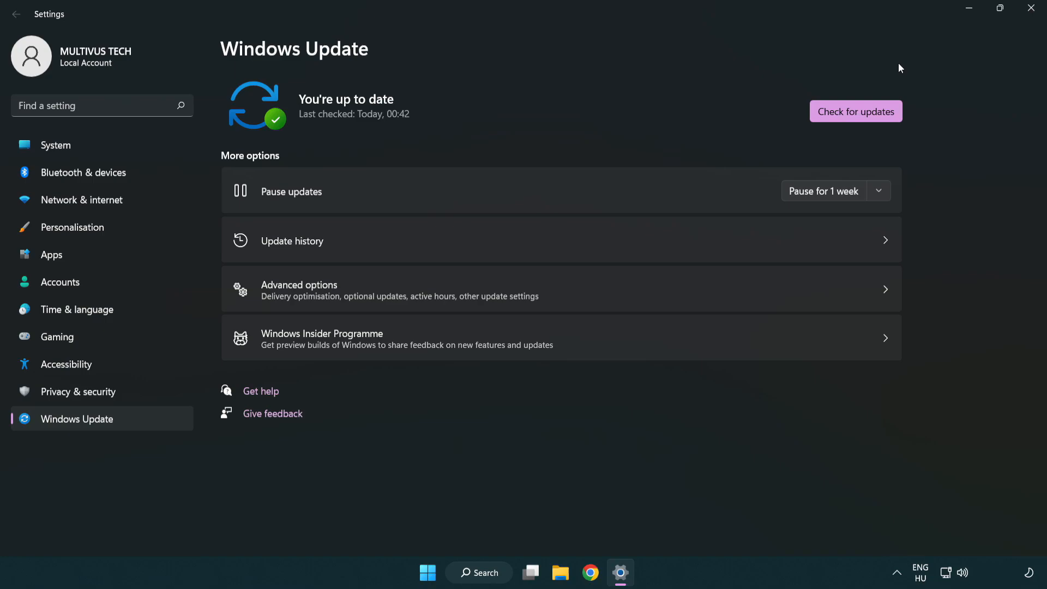
{"action": "left_click", "coordinate": [1027, 8]}
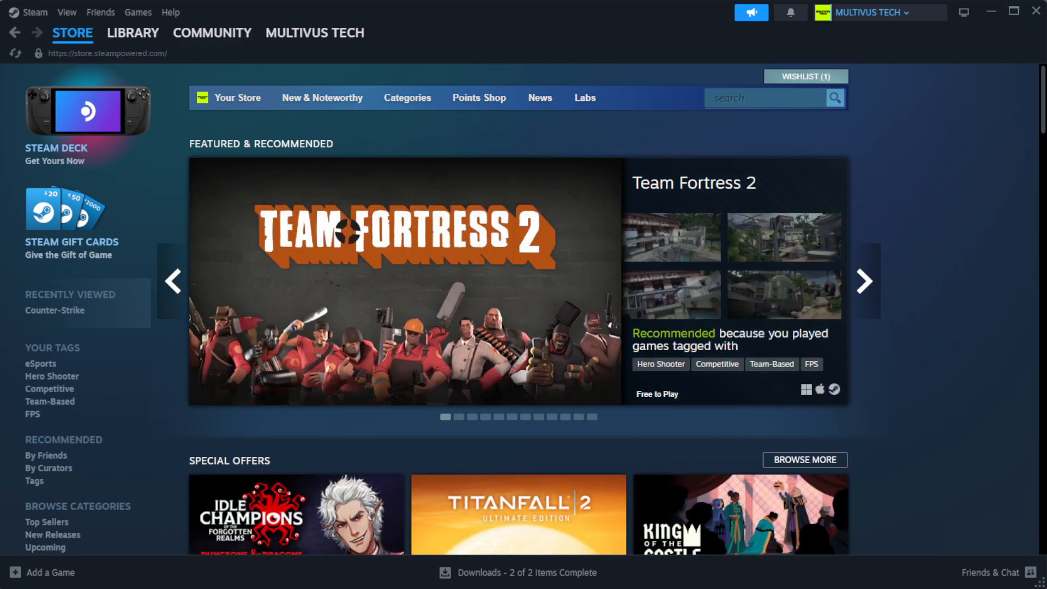
Open the Steam Library home and right-click 'Your Not Working Game' under Favorites
{"action": "left_click", "coordinate": [133, 33]}
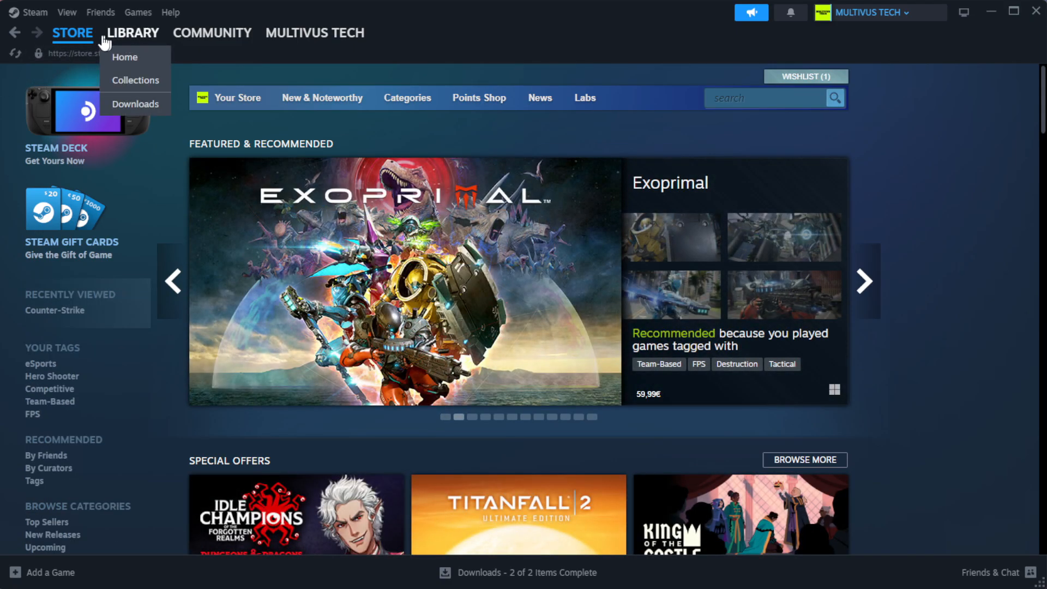
{"action": "left_click", "coordinate": [125, 57]}
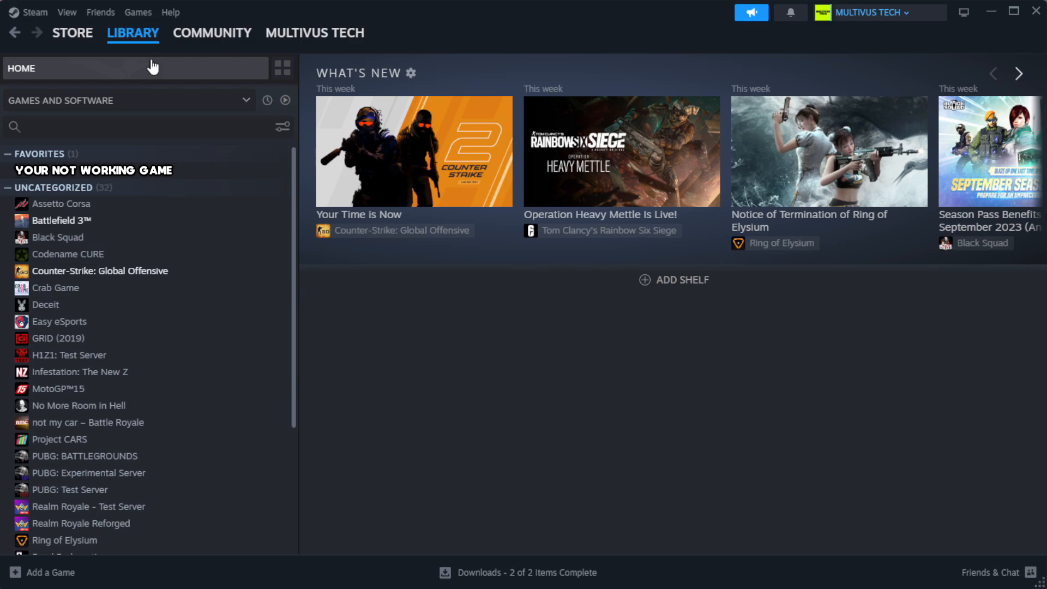
{"action": "mouse_move", "coordinate": [245, 179]}
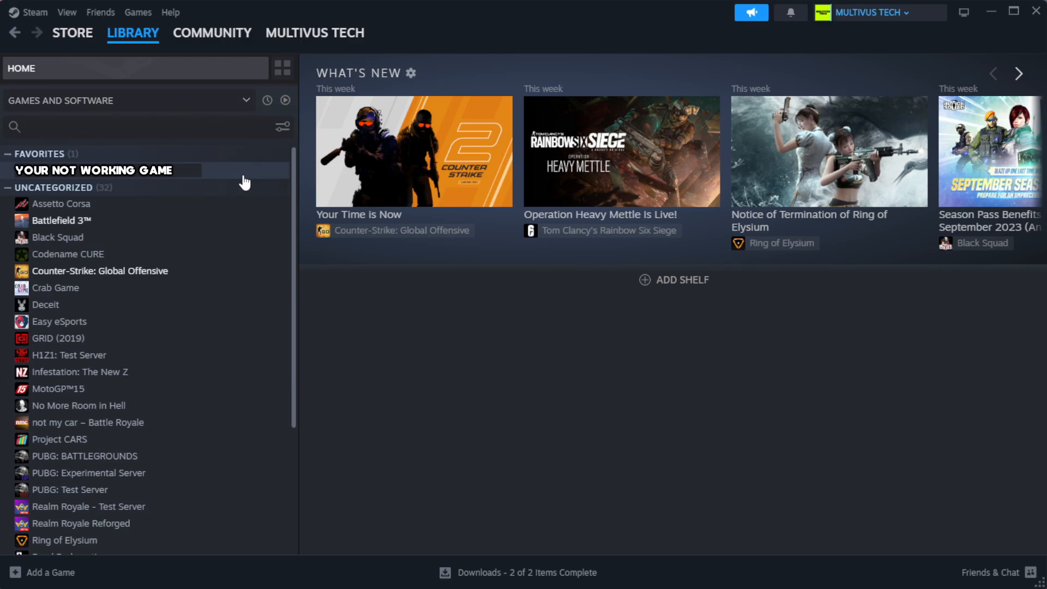
{"action": "mouse_move", "coordinate": [259, 175]}
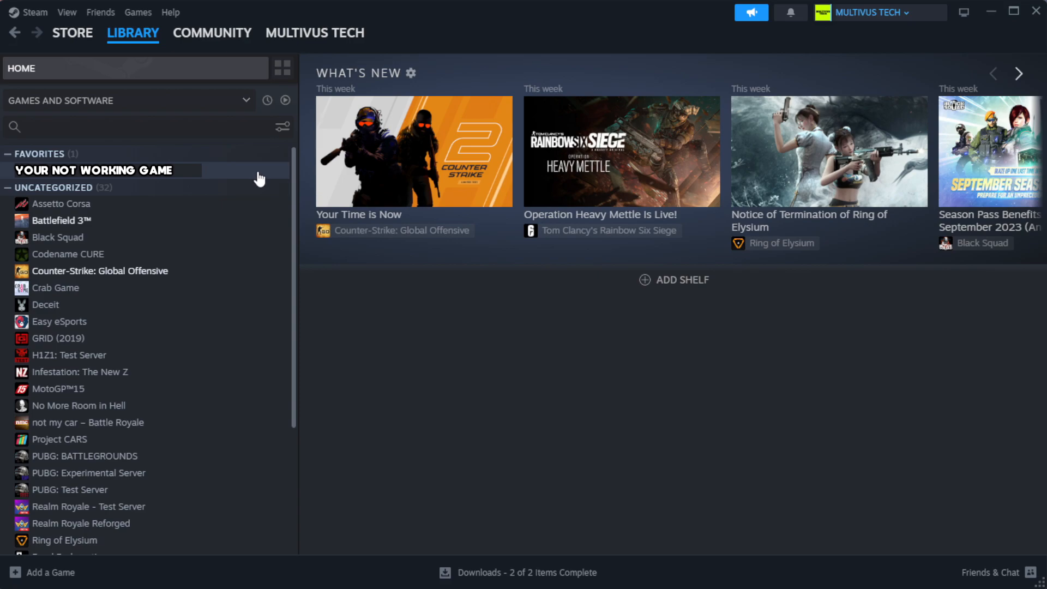
{"action": "right_click", "coordinate": [98, 171]}
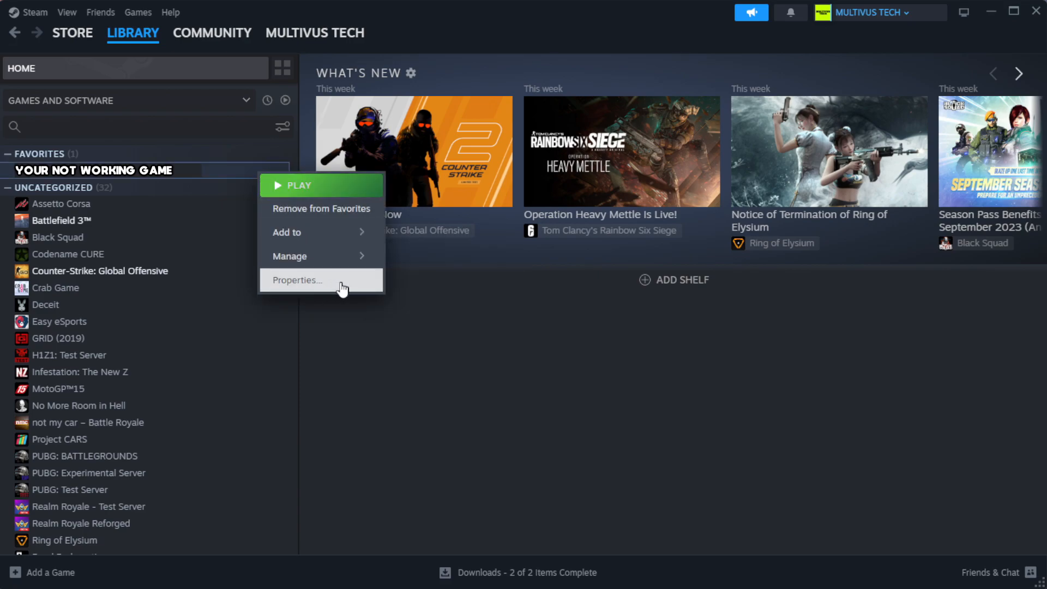
Verify integrity of the game's installed files, confirming all 1039 files validated
{"action": "left_click", "coordinate": [297, 280]}
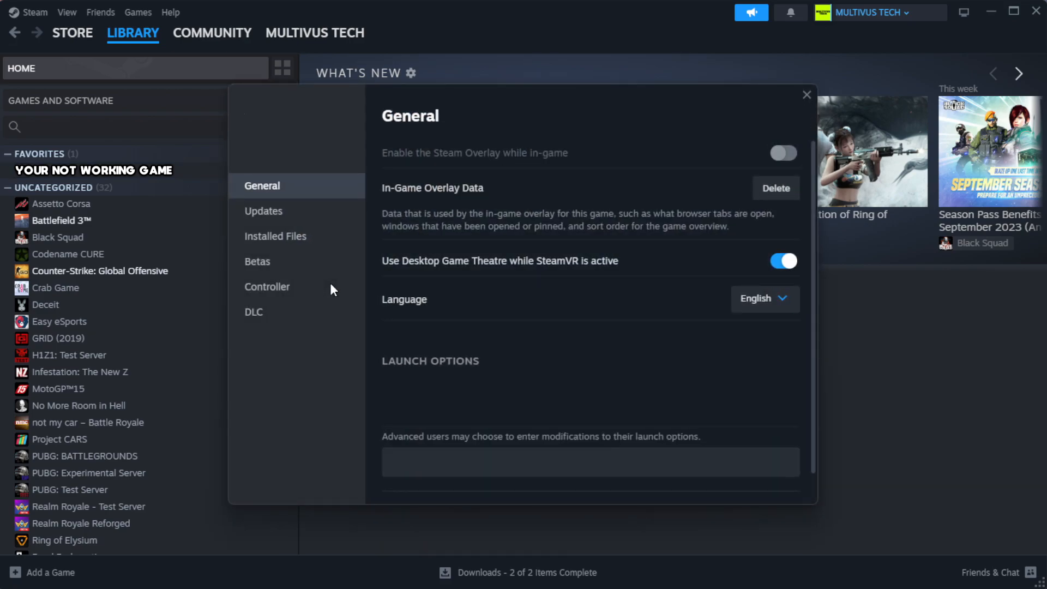
{"action": "mouse_move", "coordinate": [315, 261]}
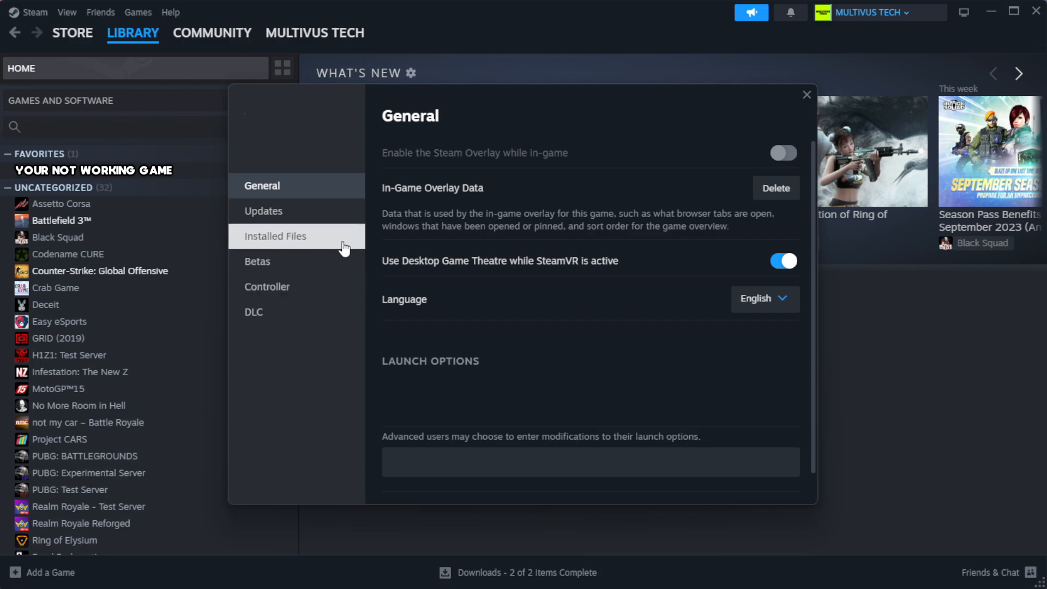
{"action": "left_click", "coordinate": [274, 236]}
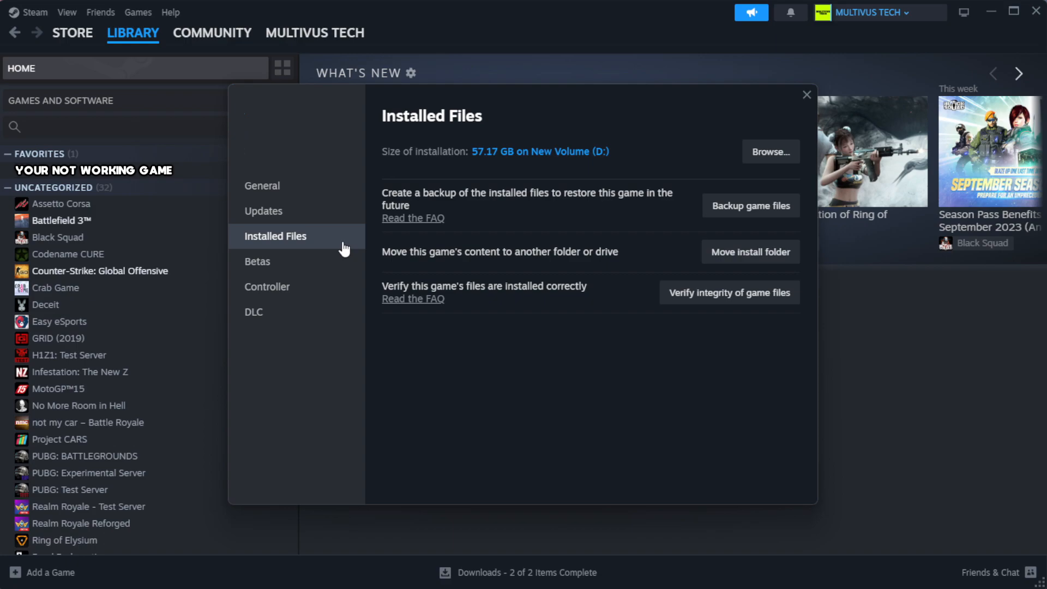
{"action": "mouse_move", "coordinate": [736, 342]}
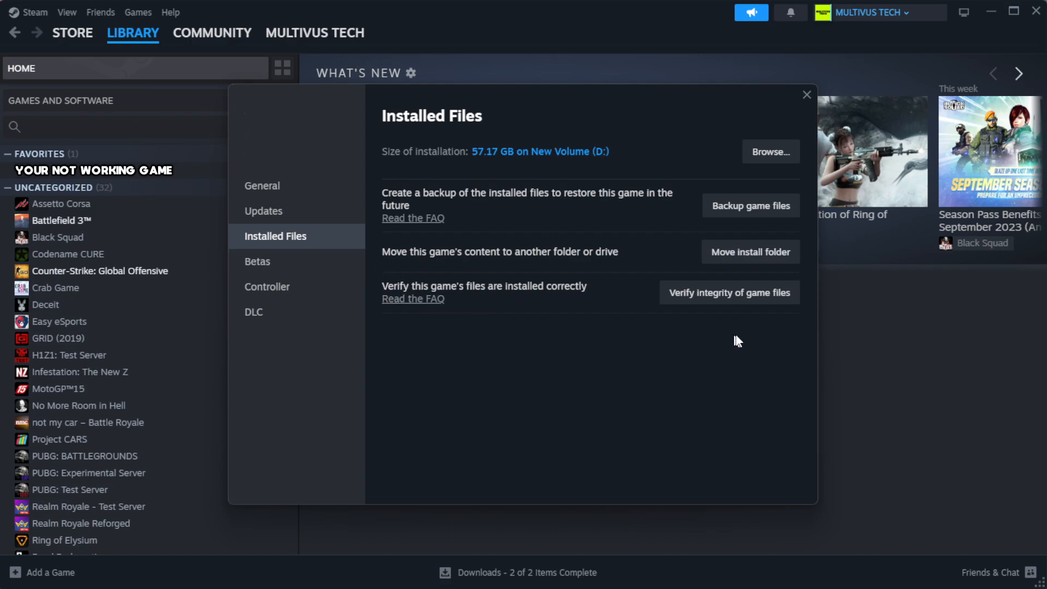
{"action": "mouse_move", "coordinate": [707, 298]}
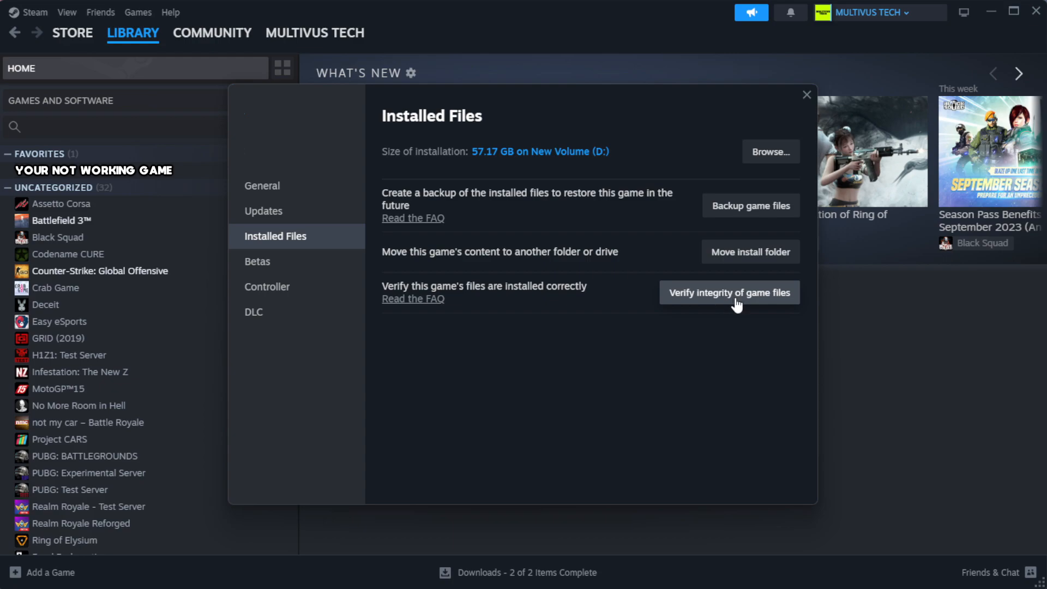
{"action": "left_click", "coordinate": [729, 292]}
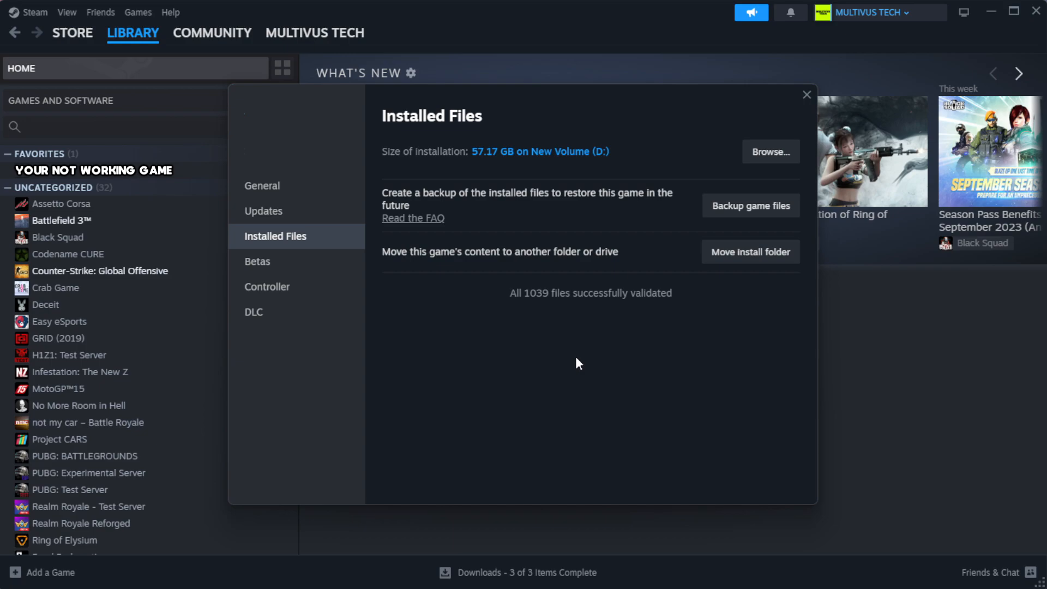
{"action": "mouse_move", "coordinate": [616, 315]}
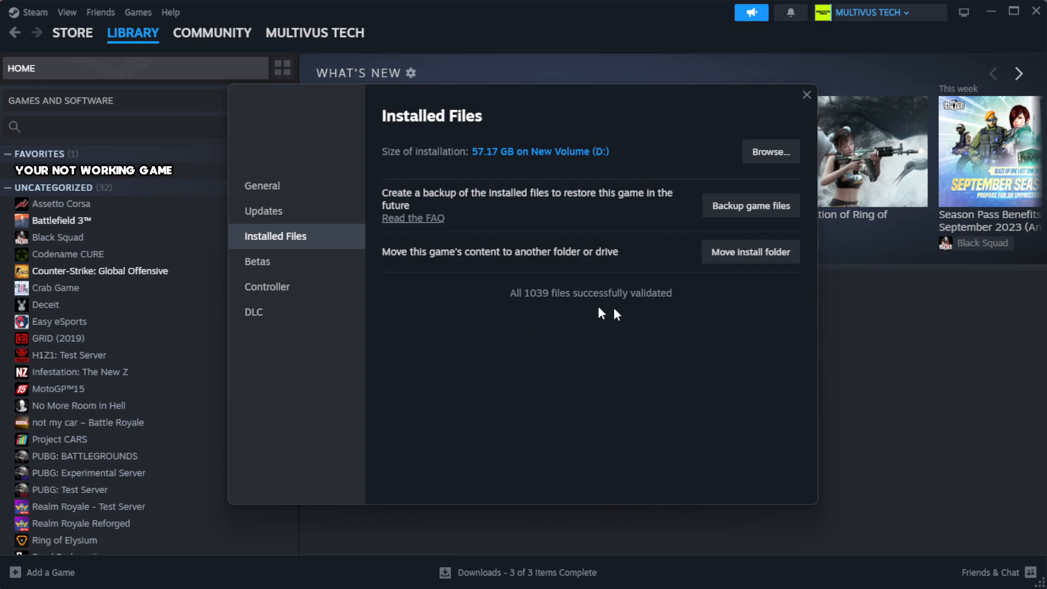
{"action": "mouse_move", "coordinate": [790, 157]}
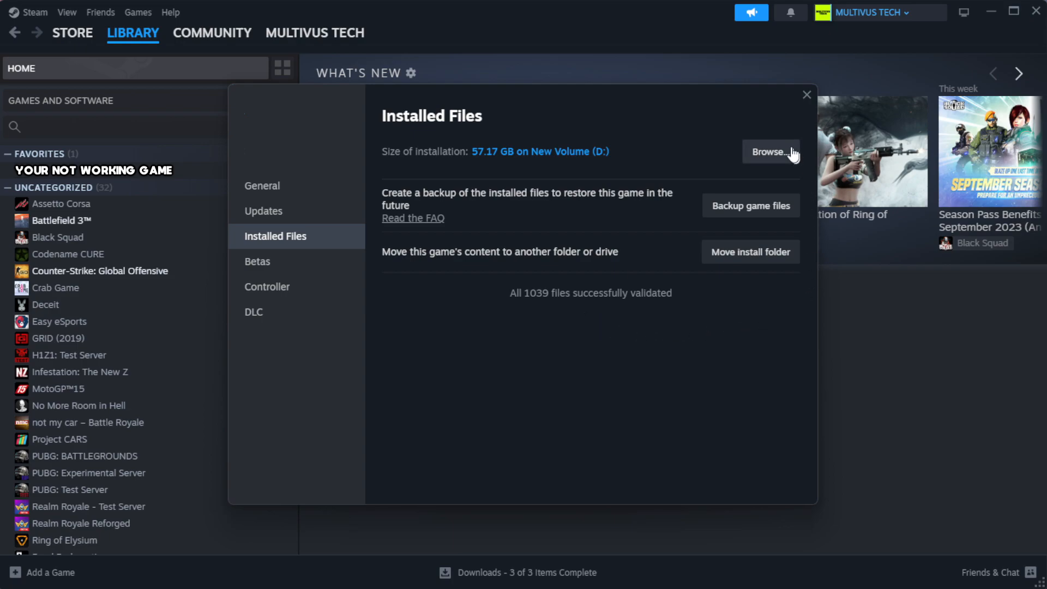
Browse to the install folder and open the YOUR NOT WORKING GAME shortcut's Properties
{"action": "left_click", "coordinate": [770, 152]}
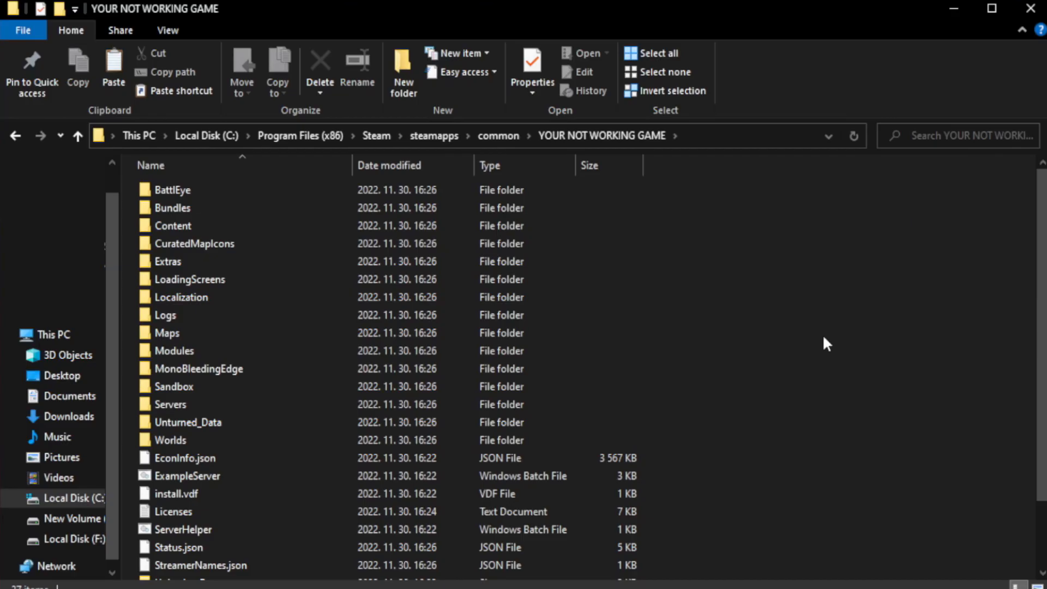
{"action": "scroll", "scroll_direction": "down", "scroll_amount": 3}
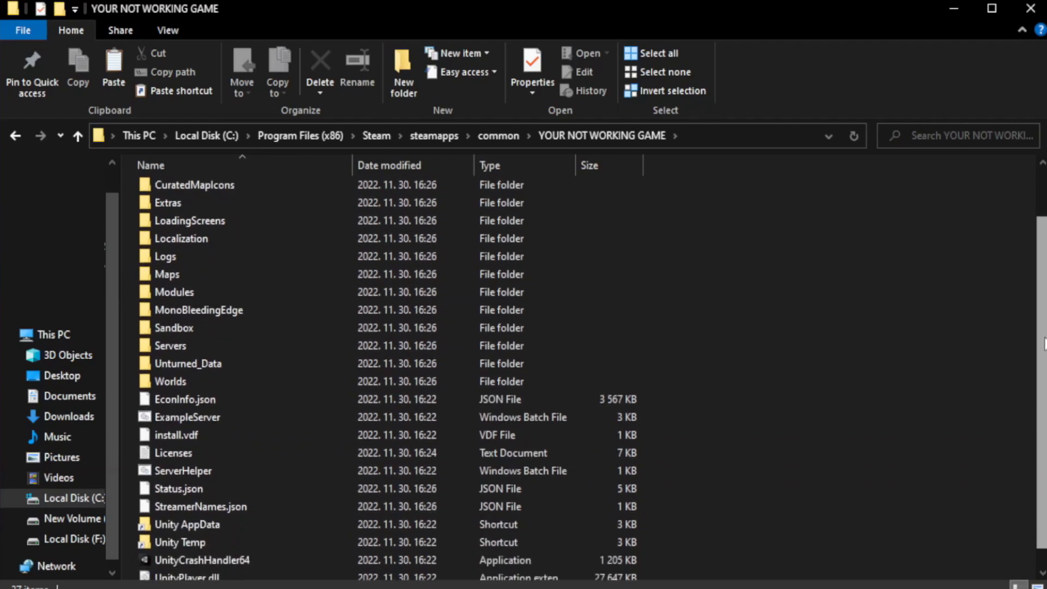
{"action": "scroll", "scroll_direction": "down", "scroll_amount": 3}
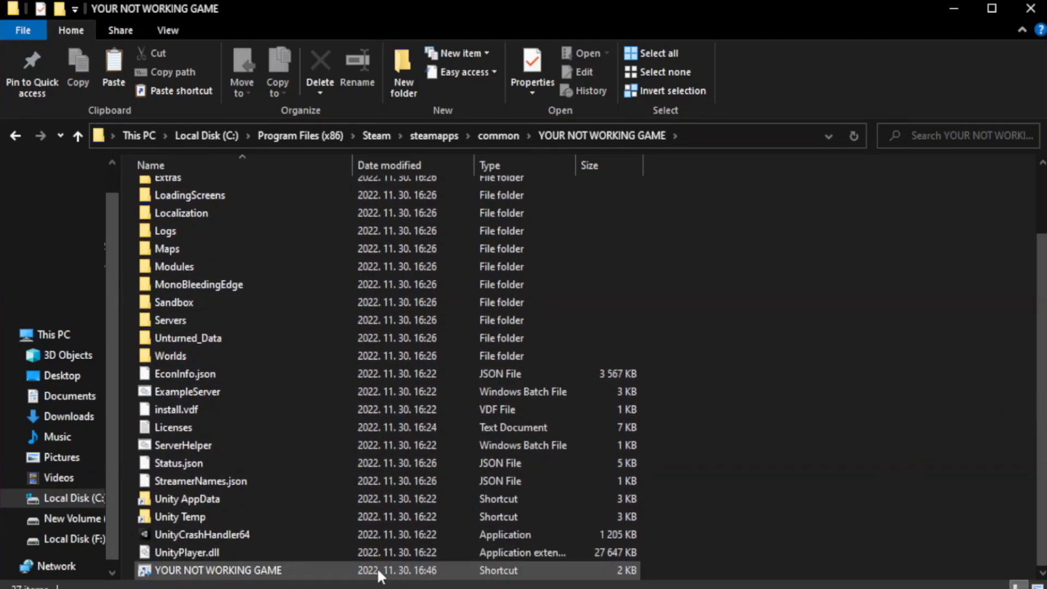
{"action": "left_click", "coordinate": [214, 570]}
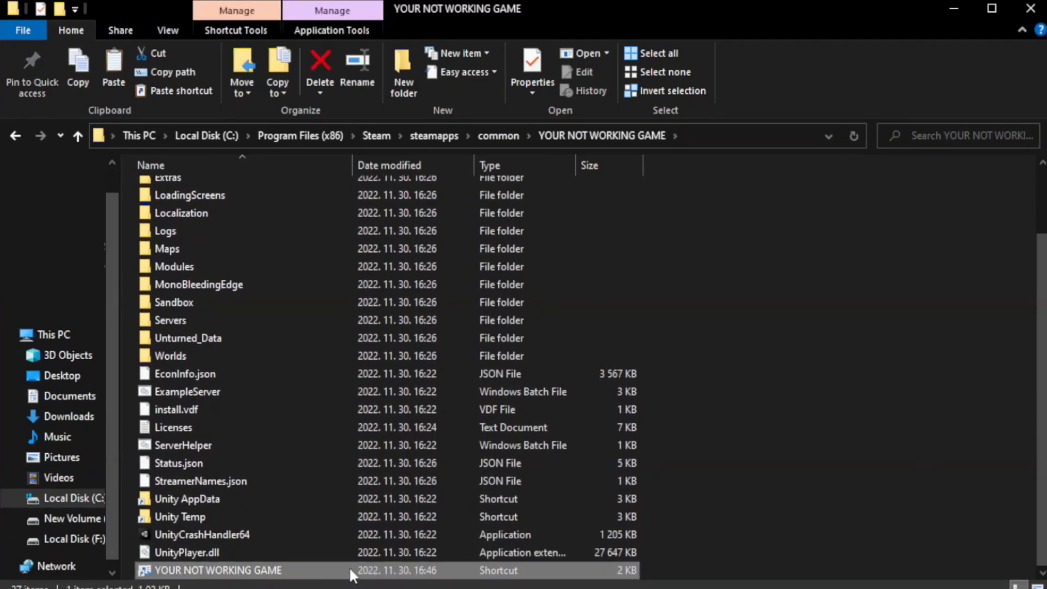
{"action": "right_click", "coordinate": [211, 571]}
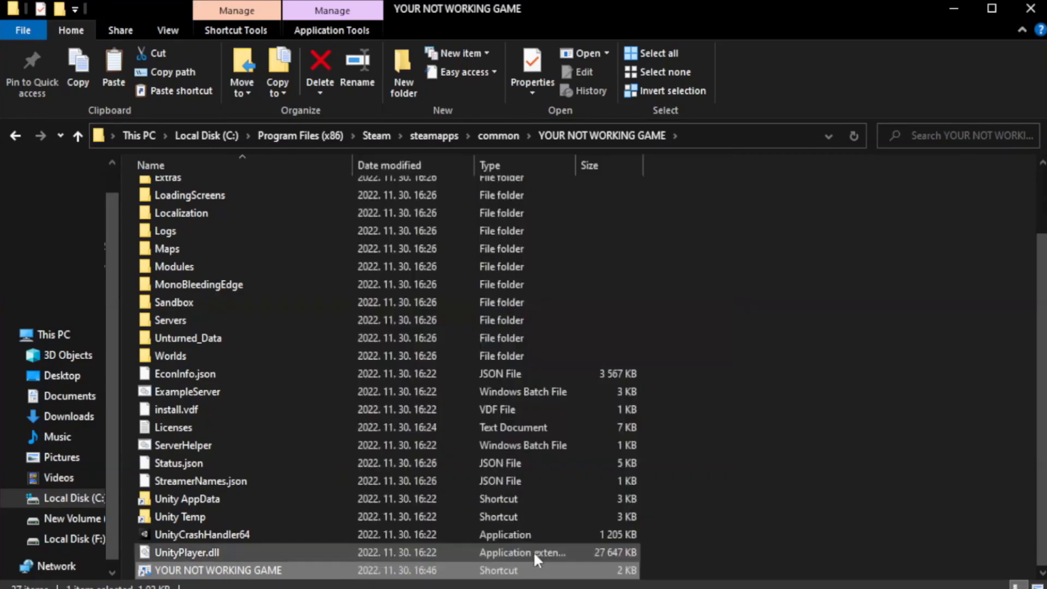
{"action": "left_click", "coordinate": [533, 65]}
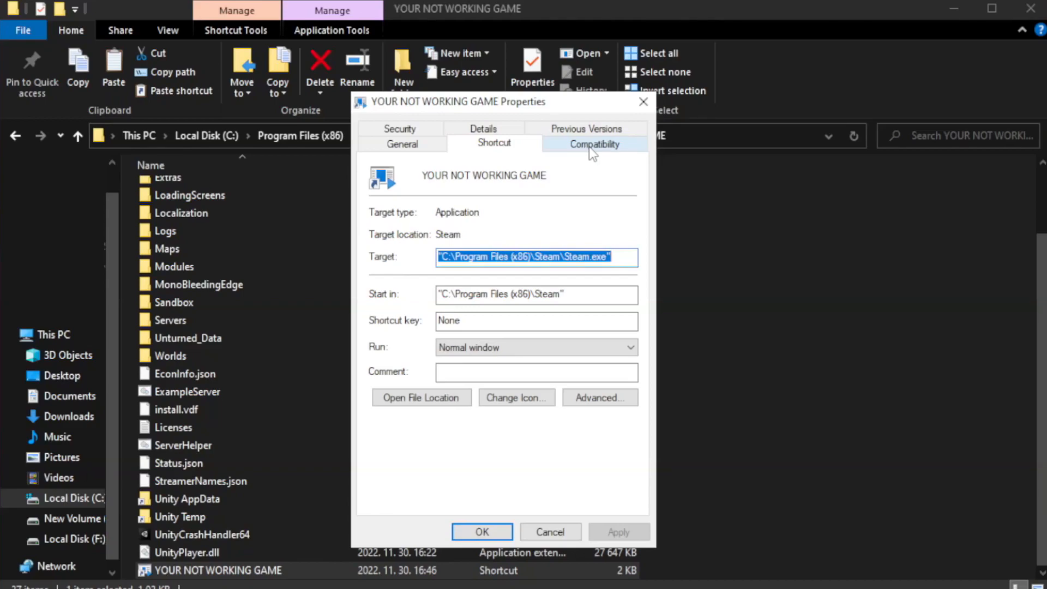
Set Windows 8 compatibility, no fullscreen optimizations, run as administrator; close the folder
{"action": "left_click", "coordinate": [595, 144]}
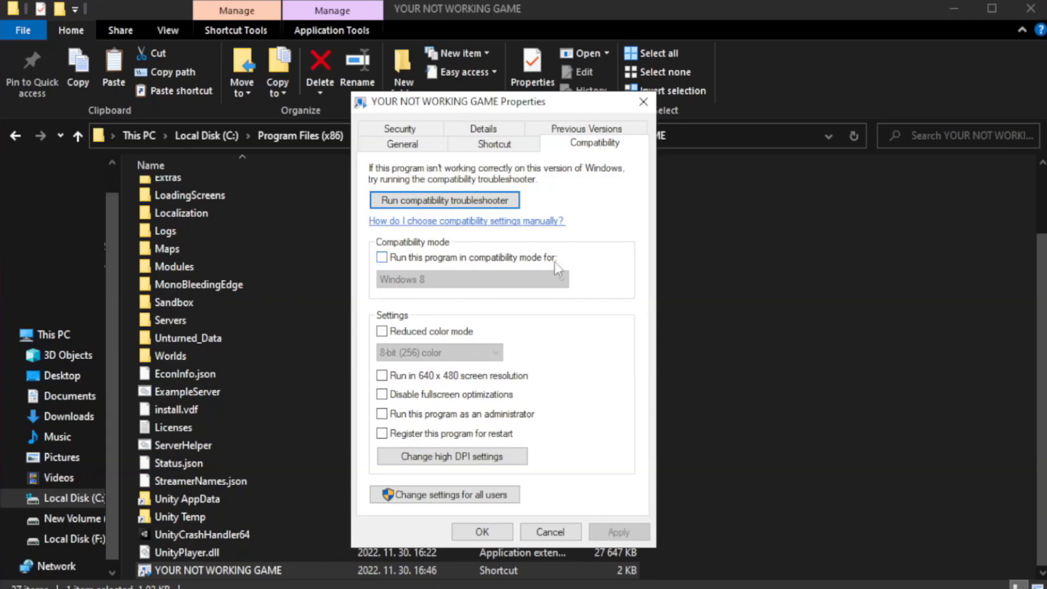
{"action": "left_click", "coordinate": [381, 258]}
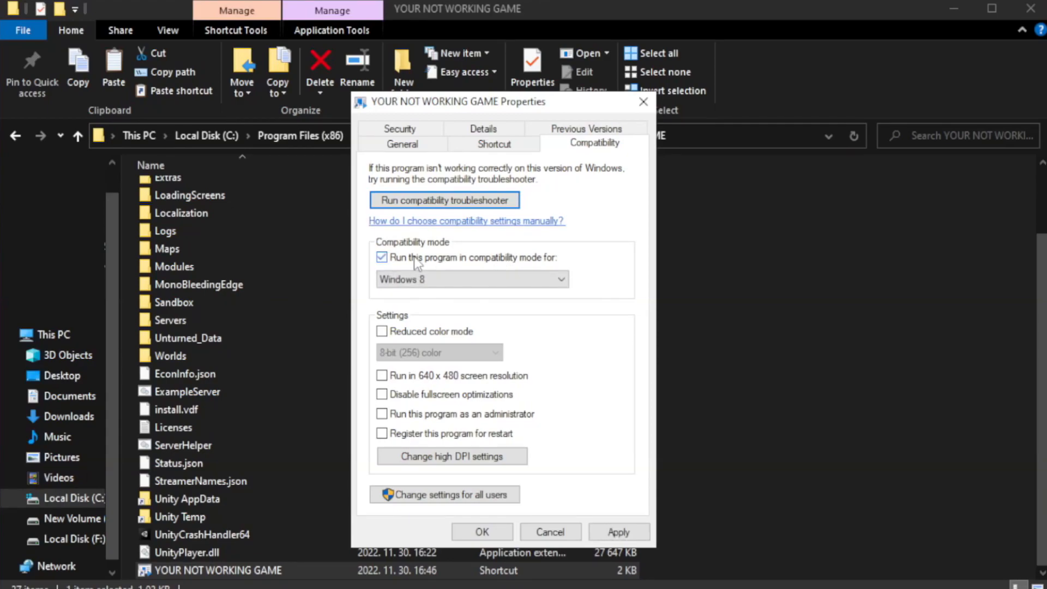
{"action": "left_click", "coordinate": [471, 279]}
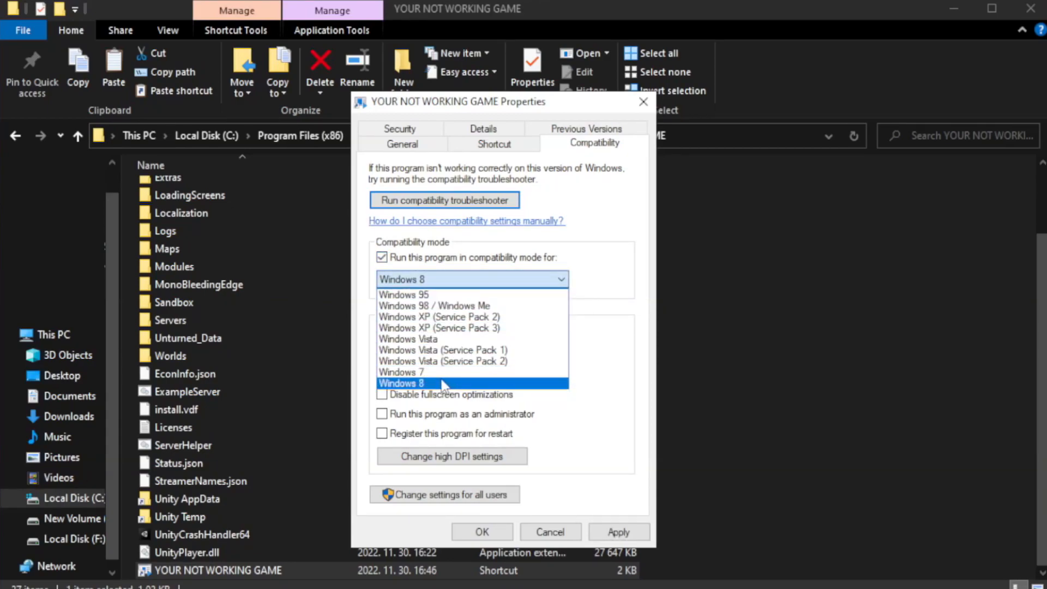
{"action": "mouse_move", "coordinate": [445, 390]}
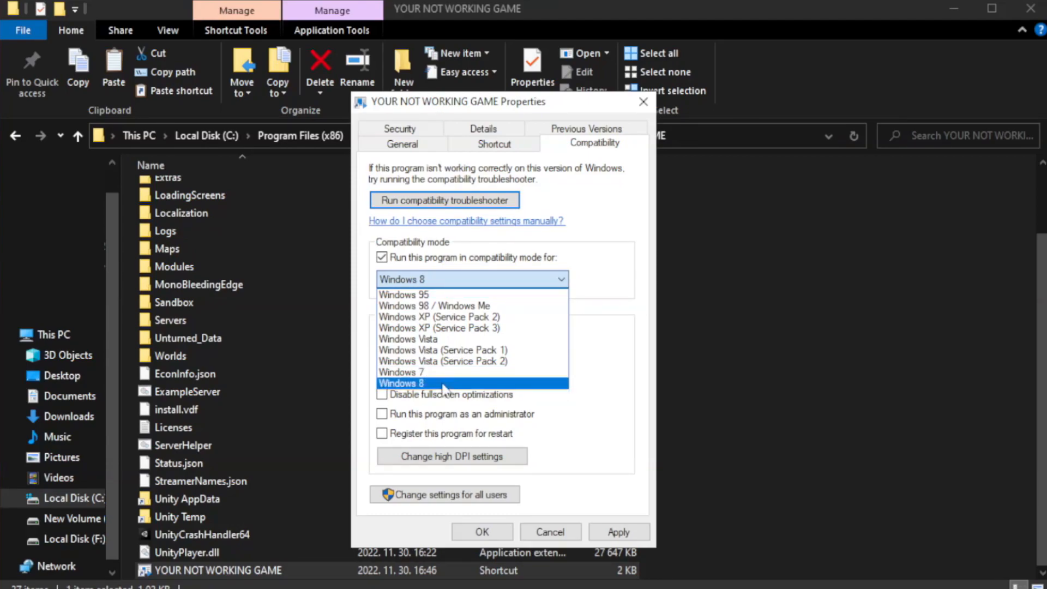
{"action": "left_click", "coordinate": [401, 383]}
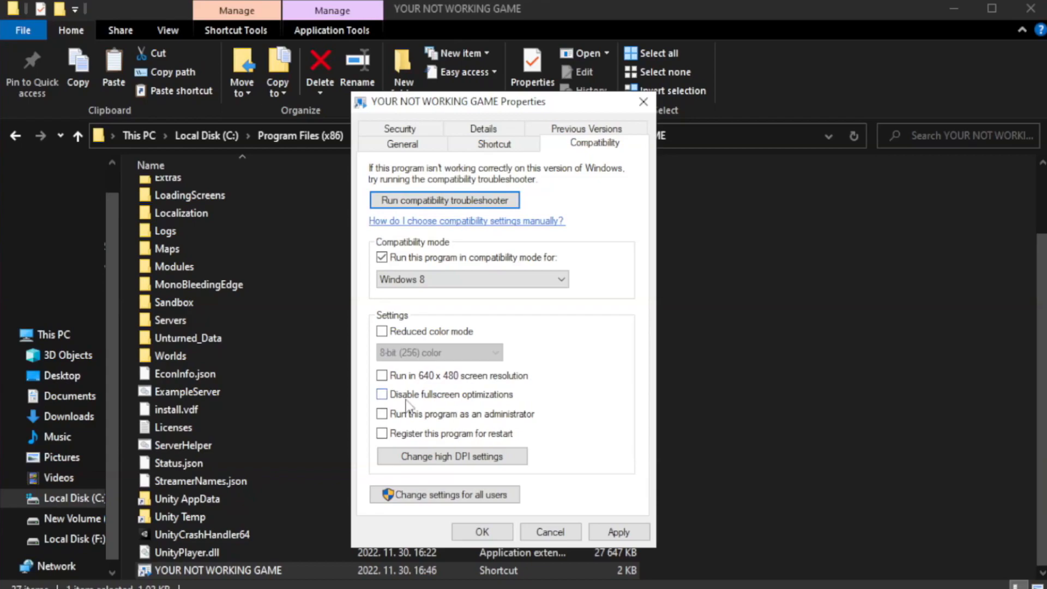
{"action": "left_click", "coordinate": [382, 394]}
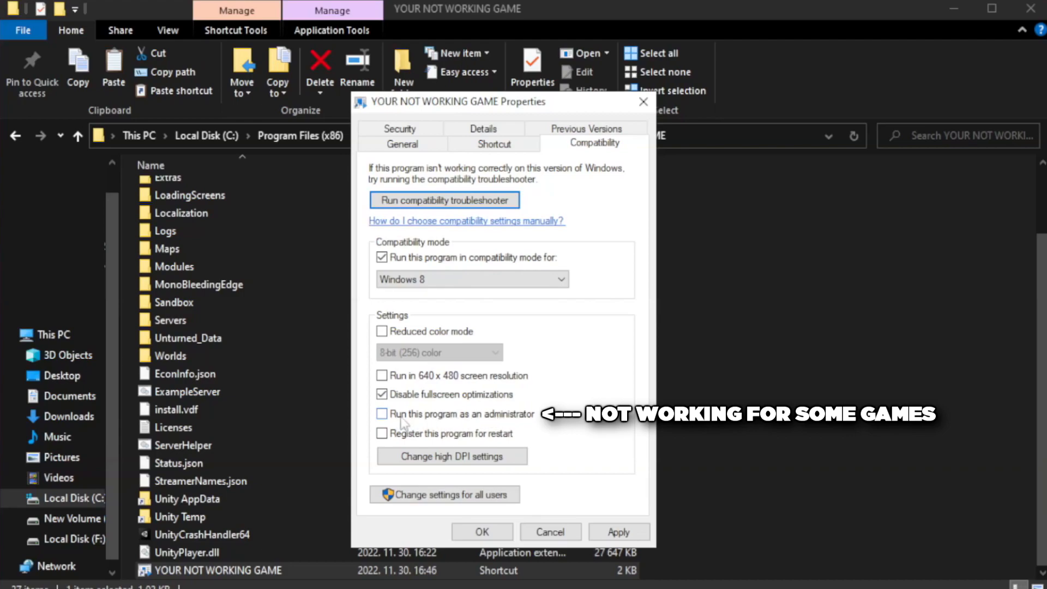
{"action": "left_click", "coordinate": [381, 414]}
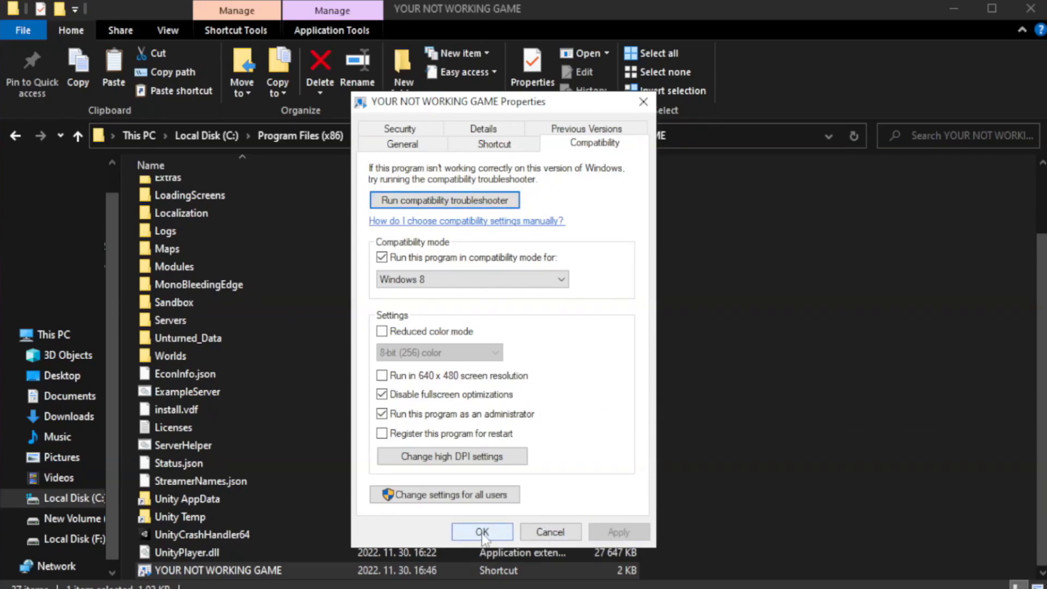
{"action": "left_click", "coordinate": [482, 532]}
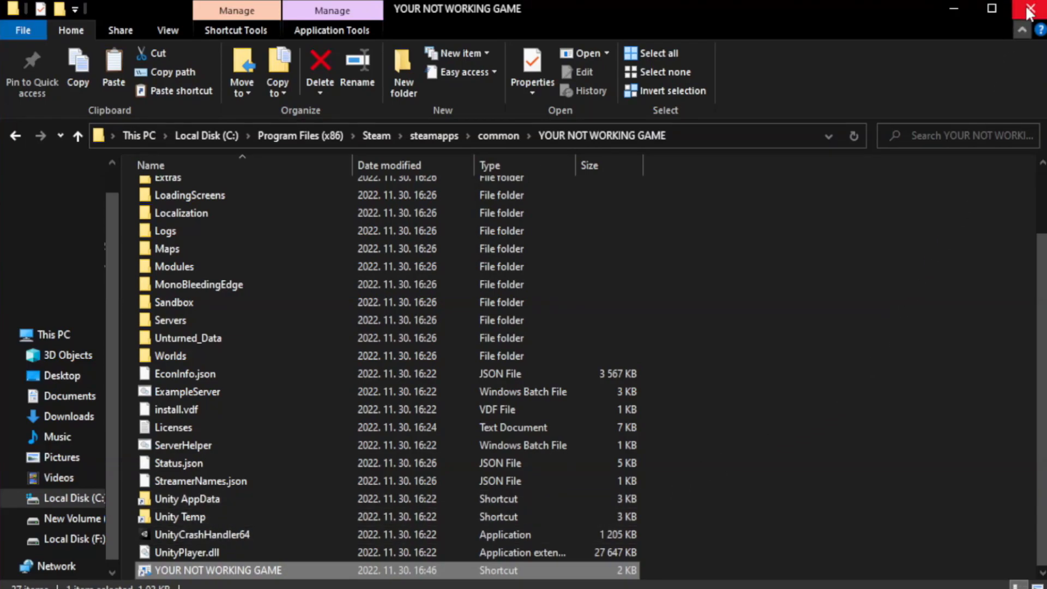
{"action": "mouse_move", "coordinate": [1029, 8]}
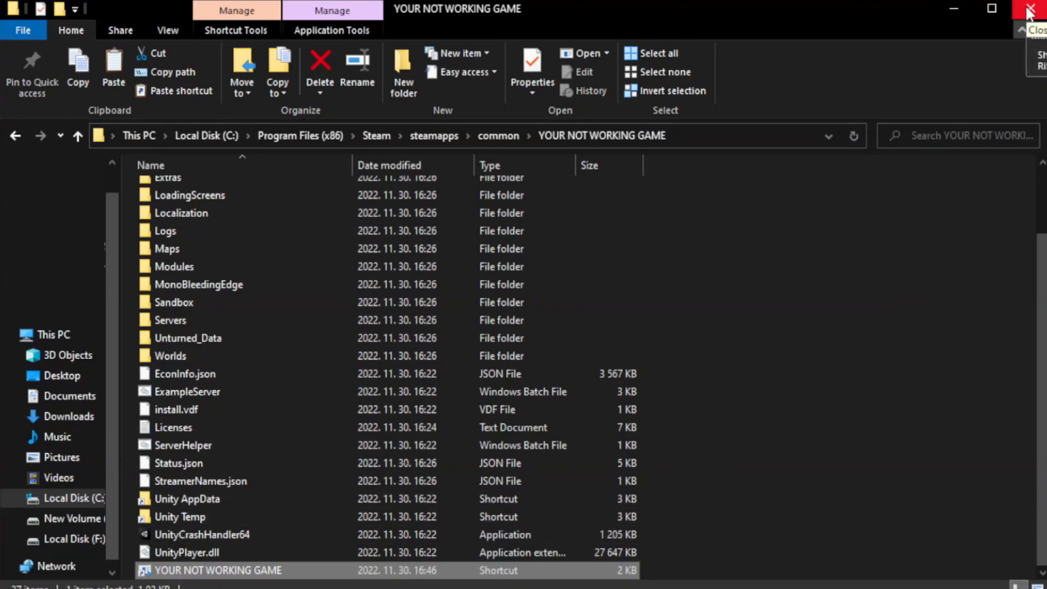
{"action": "left_click", "coordinate": [1032, 7]}
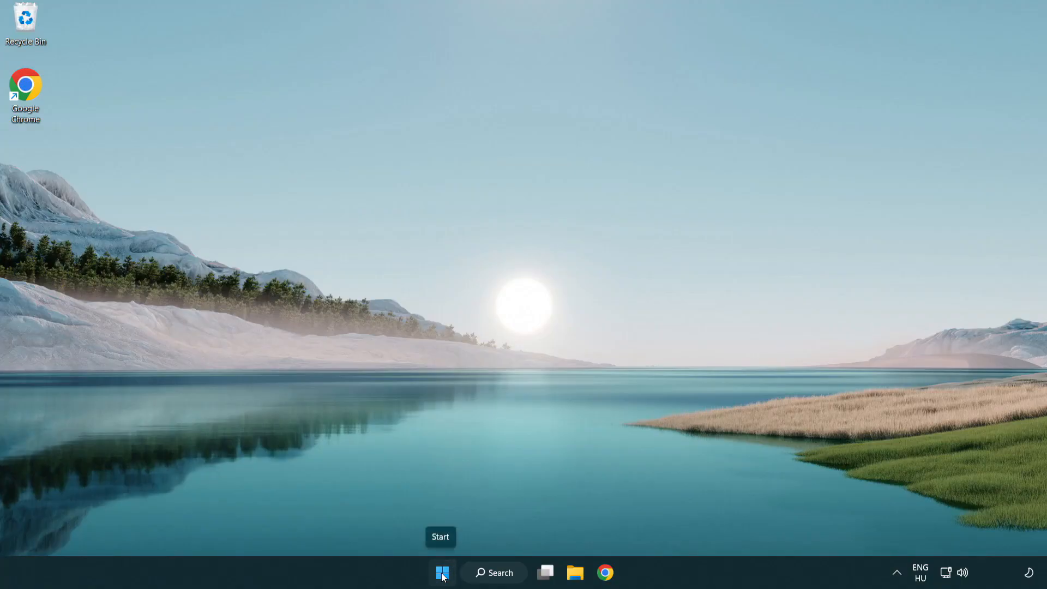
Open Task Manager from the Start button menu on the Startup apps tab
{"action": "right_click", "coordinate": [442, 588]}
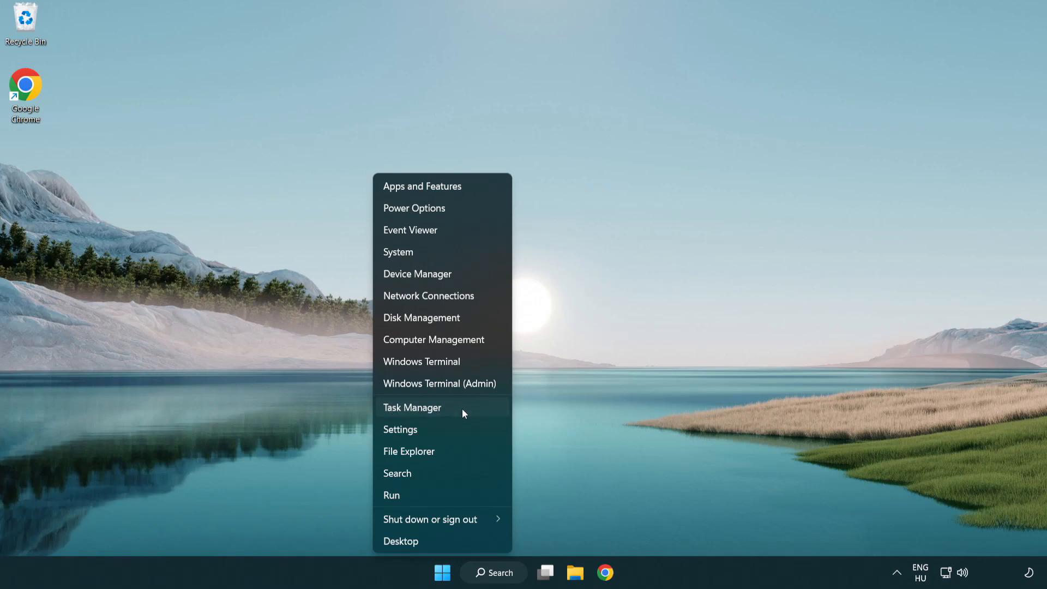
{"action": "left_click", "coordinate": [412, 407]}
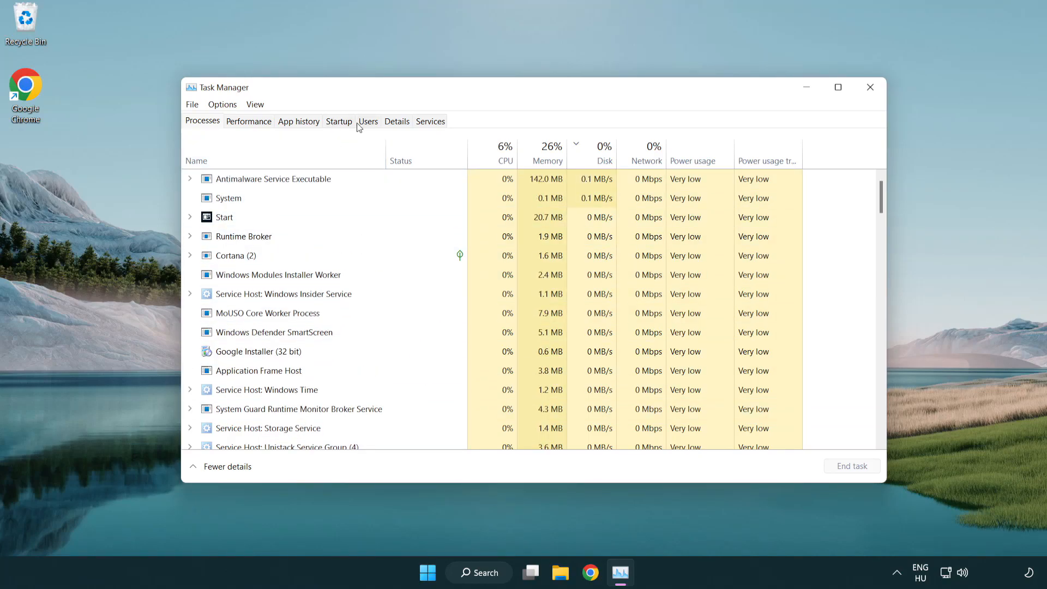
{"action": "left_click", "coordinate": [339, 121]}
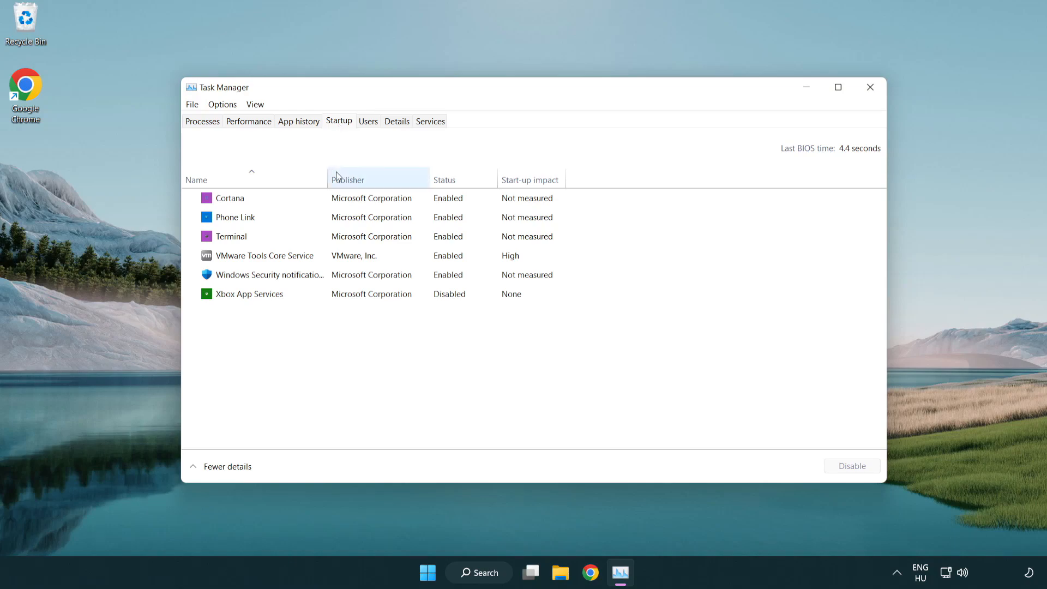
Disable Terminal, Phone Link, Cortana and Windows Security notifications, then close Task Manager
{"action": "left_click", "coordinate": [231, 236]}
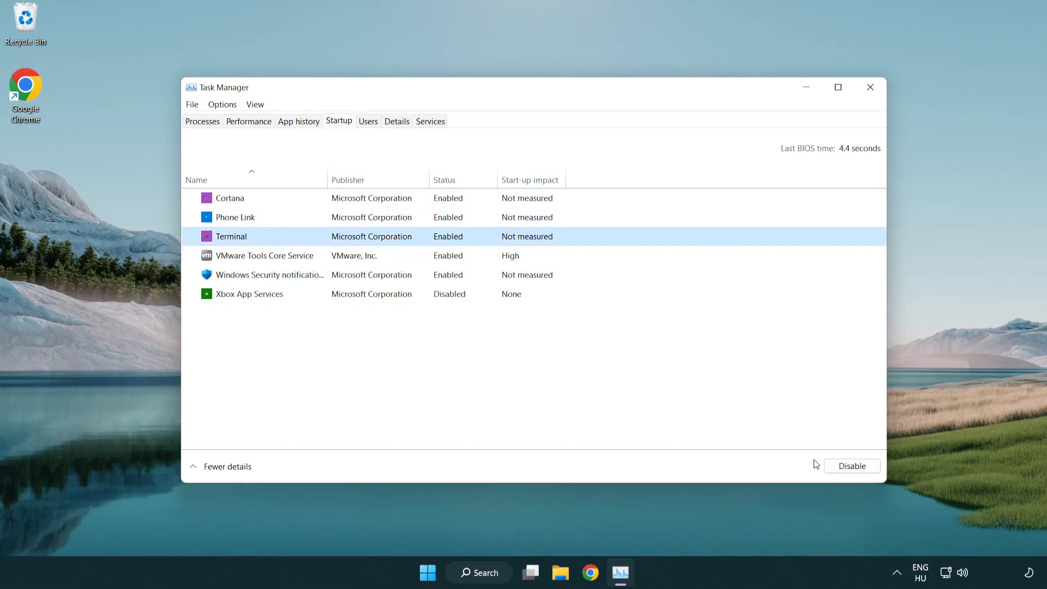
{"action": "left_click", "coordinate": [852, 466]}
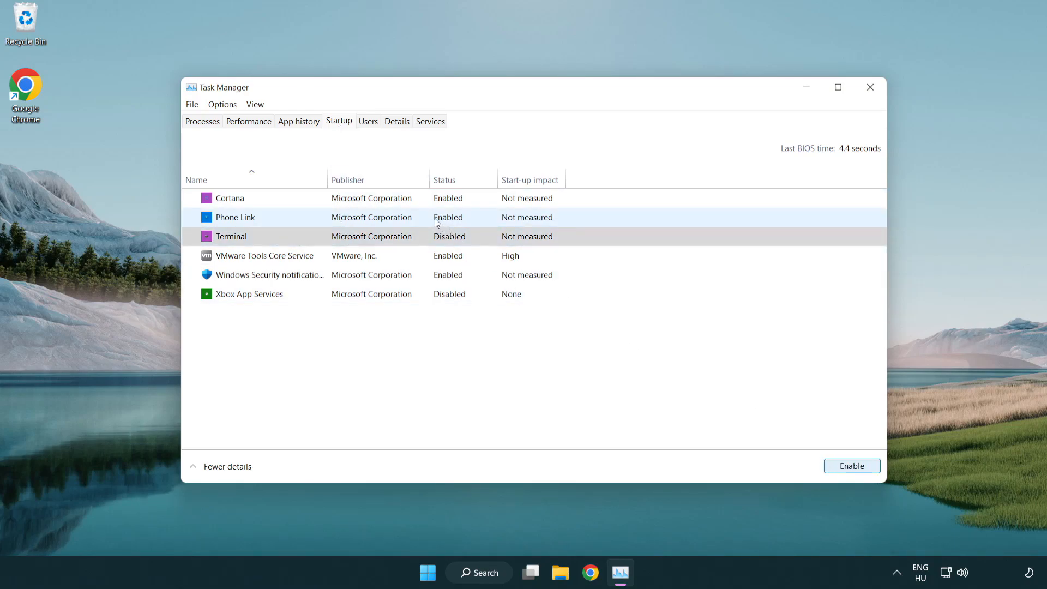
{"action": "left_click", "coordinate": [852, 465]}
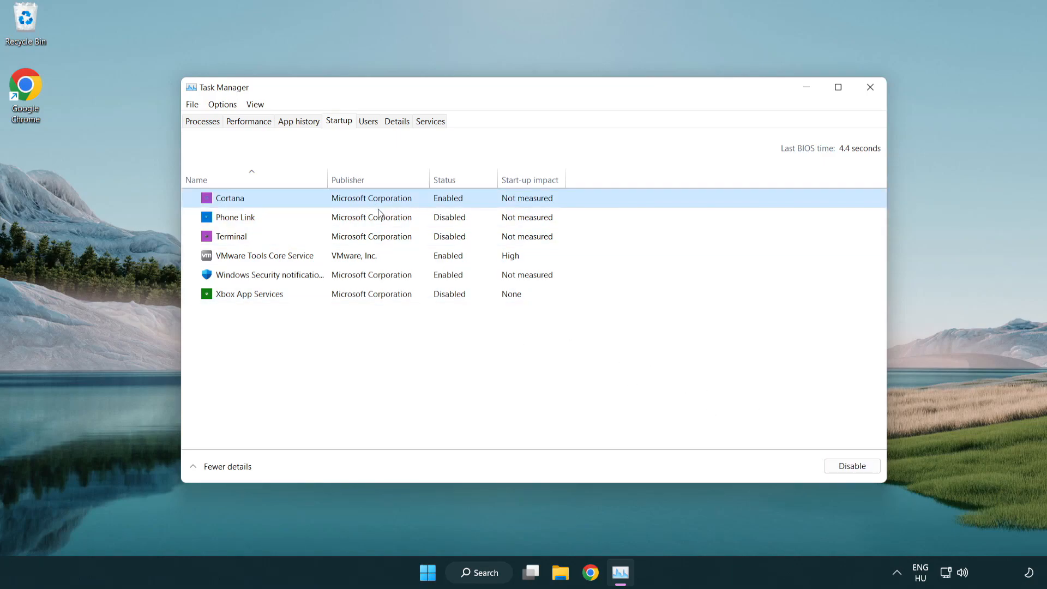
{"action": "left_click", "coordinate": [851, 466]}
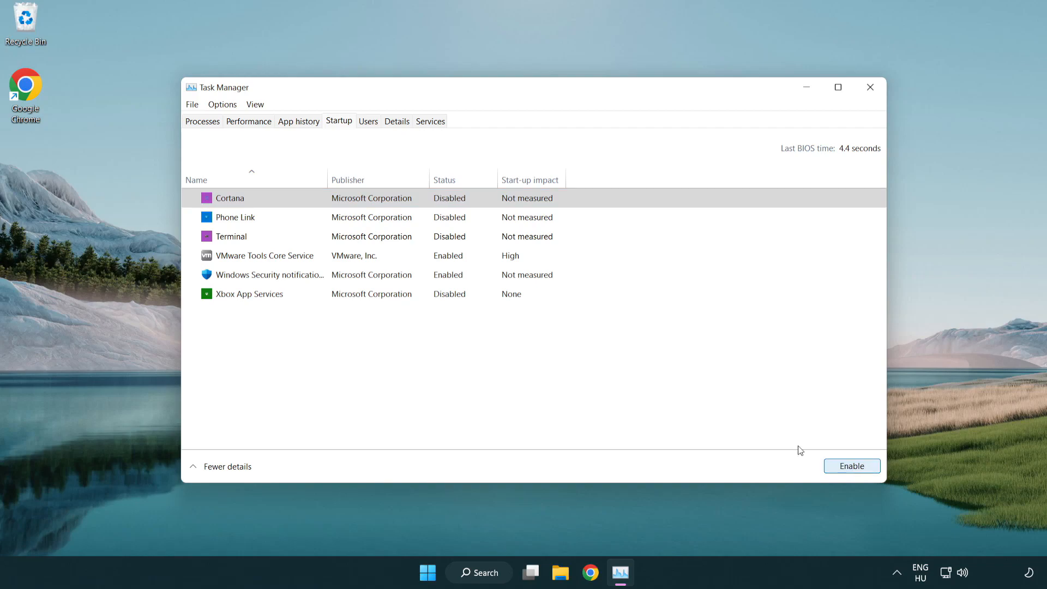
{"action": "left_click", "coordinate": [268, 274]}
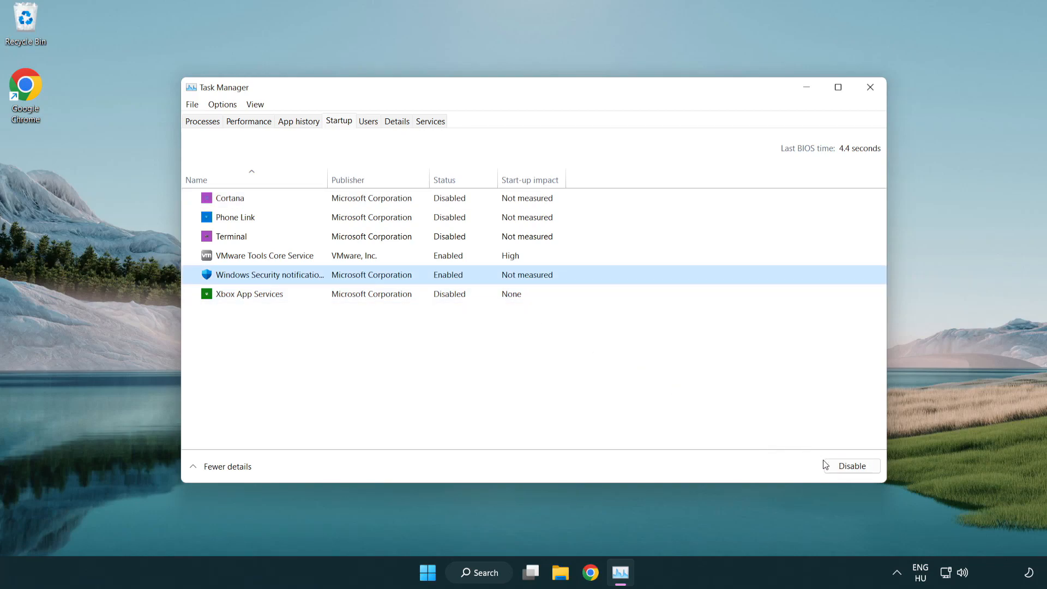
{"action": "left_click", "coordinate": [852, 466]}
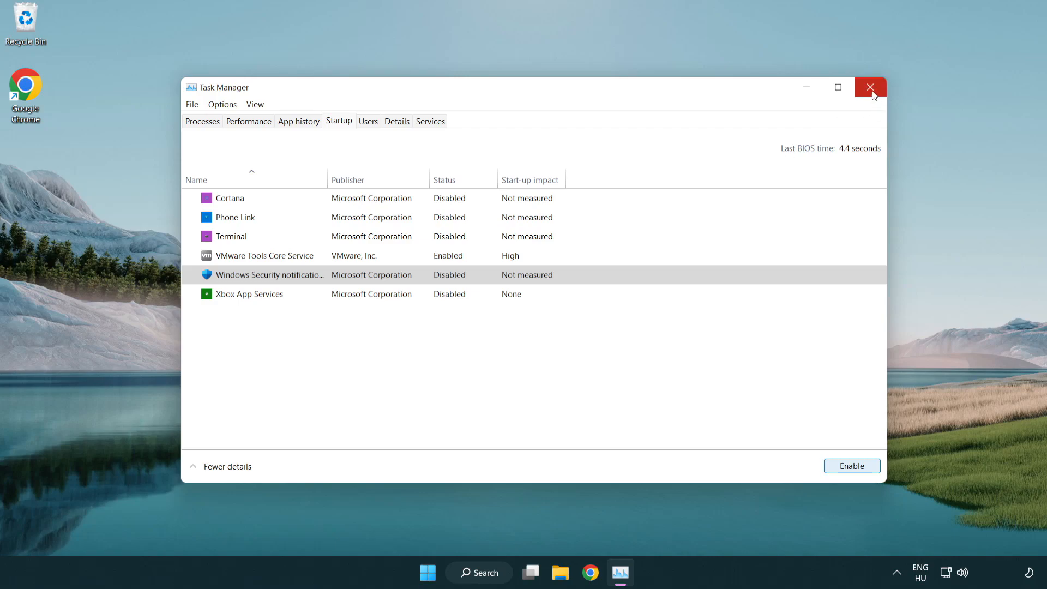
{"action": "left_click", "coordinate": [870, 87]}
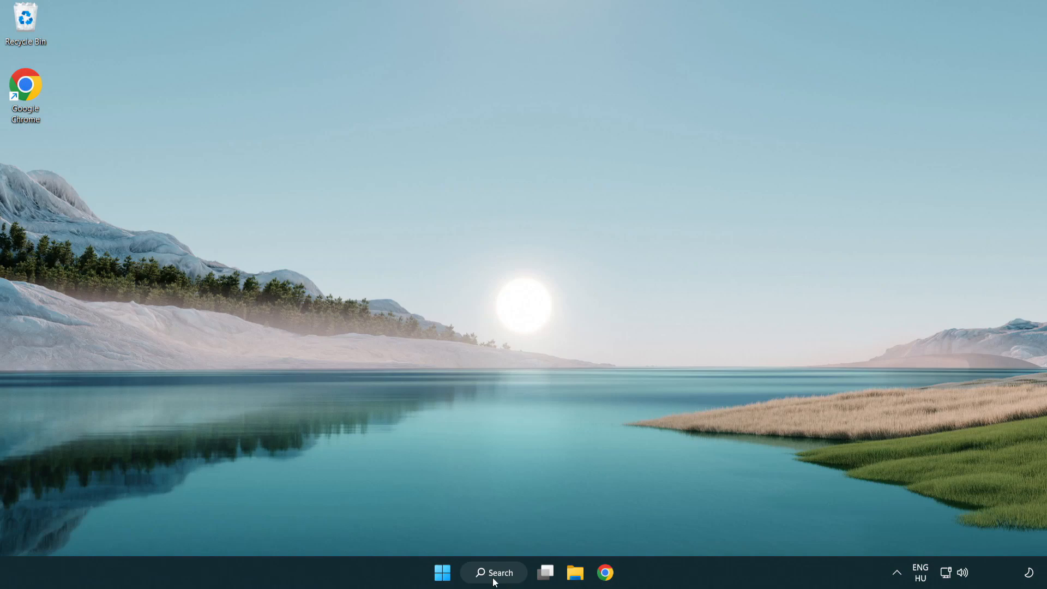
Open Windows Security by searching 'secu' and go to Virus & threat protection
{"action": "left_click", "coordinate": [495, 573]}
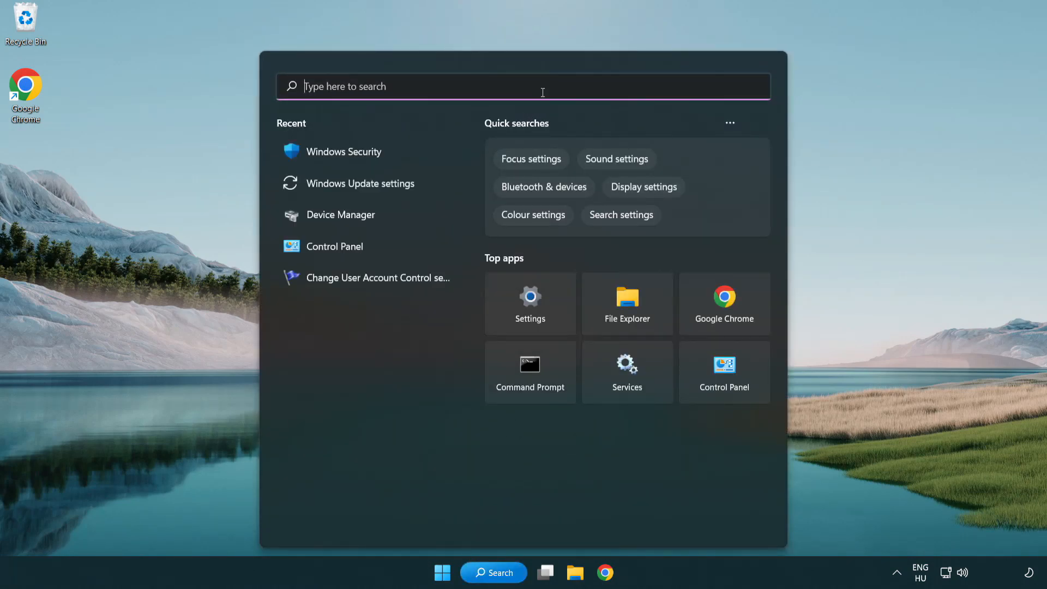
{"action": "type", "text": "secu"}
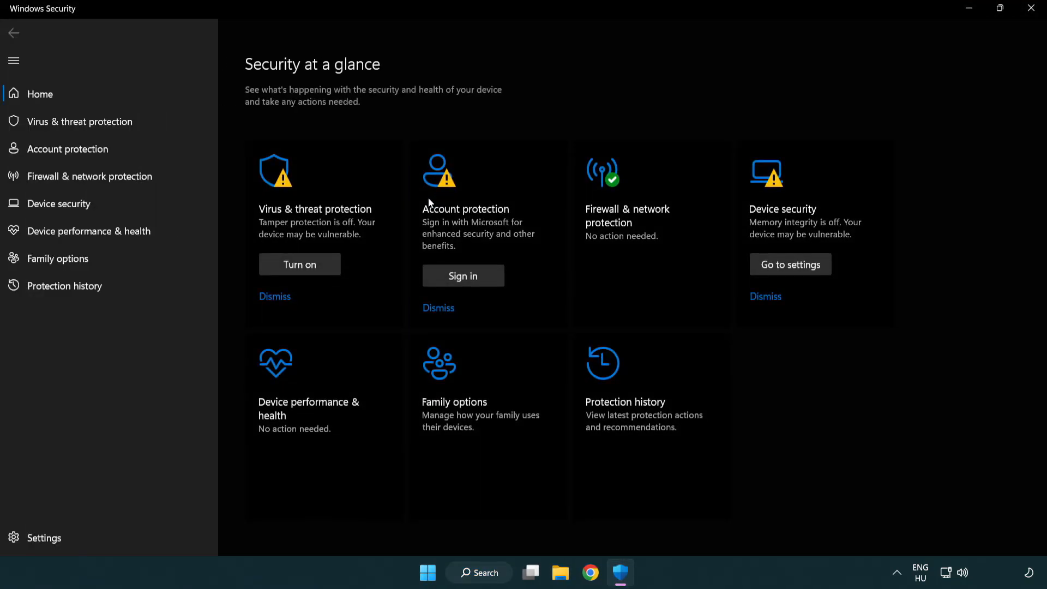
{"action": "mouse_move", "coordinate": [66, 126]}
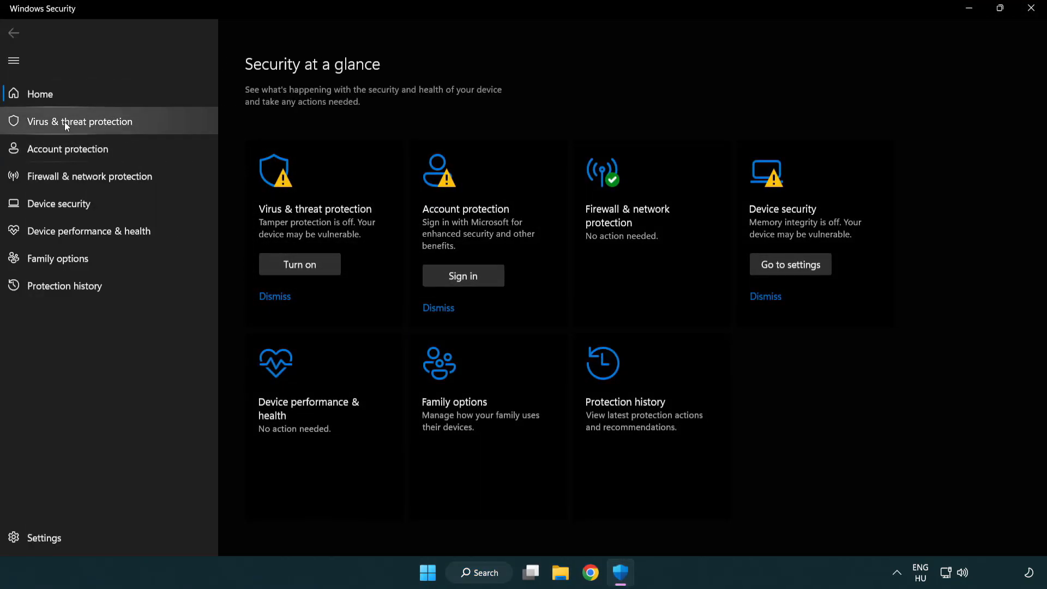
{"action": "mouse_move", "coordinate": [159, 125]}
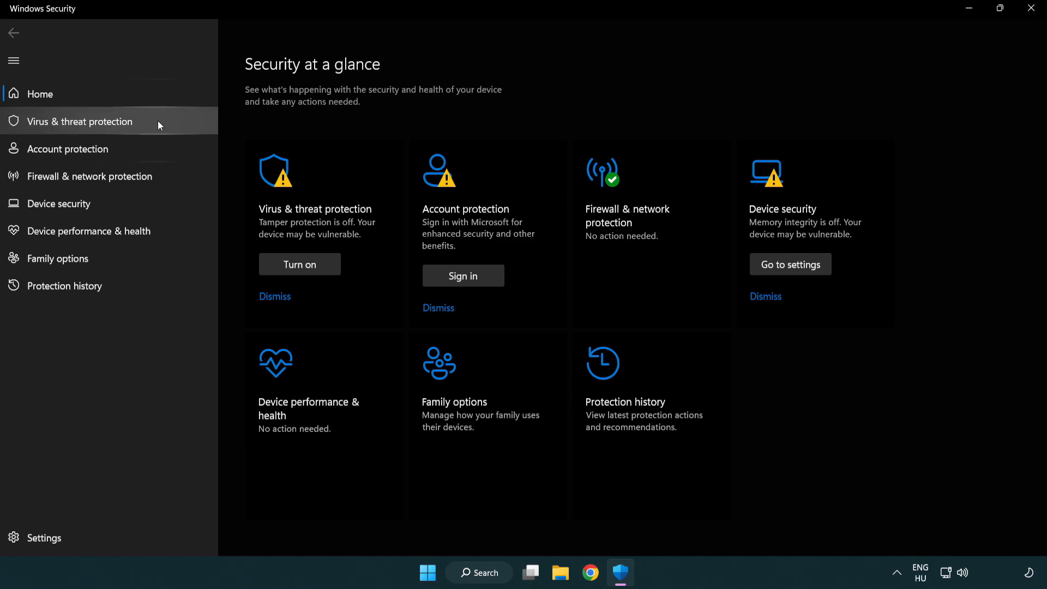
{"action": "left_click", "coordinate": [79, 121]}
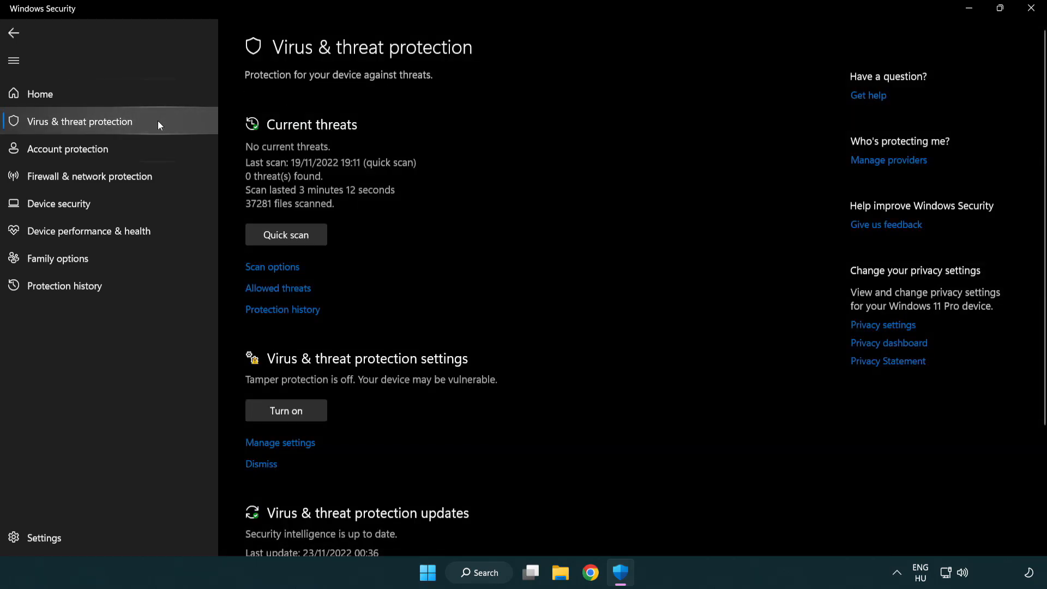
Open Manage settings and the Add or remove exclusions page, listing chrome.exe
{"action": "scroll", "scroll_direction": "down", "scroll_amount": 3}
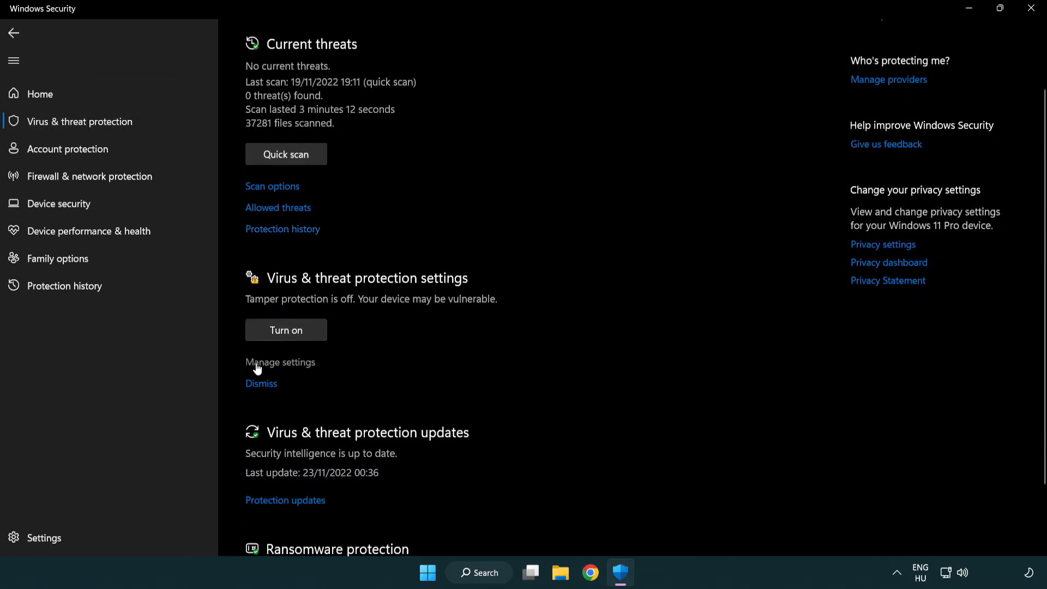
{"action": "mouse_move", "coordinate": [278, 365]}
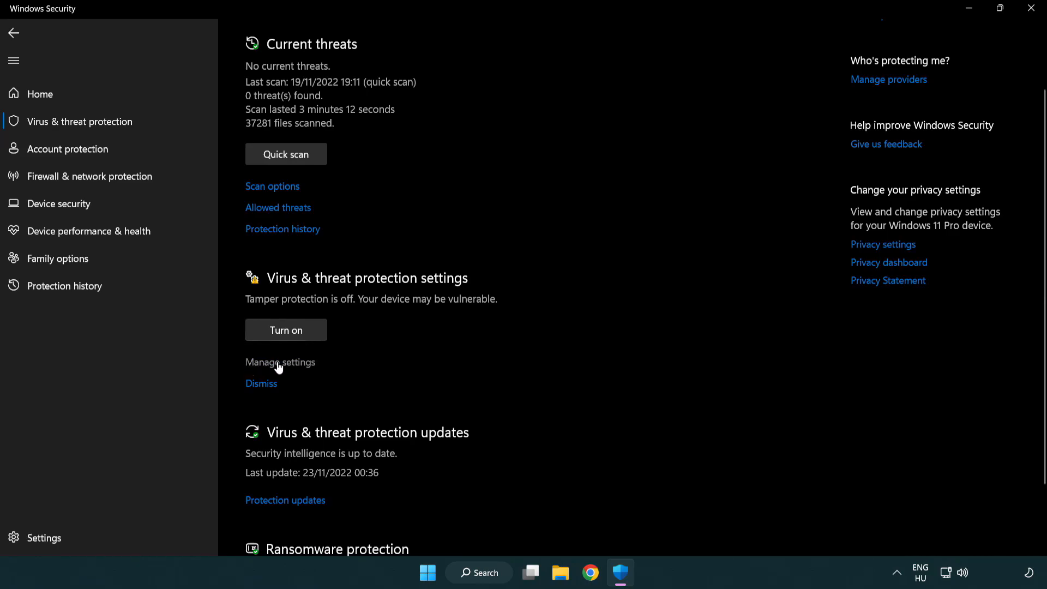
{"action": "left_click", "coordinate": [279, 362]}
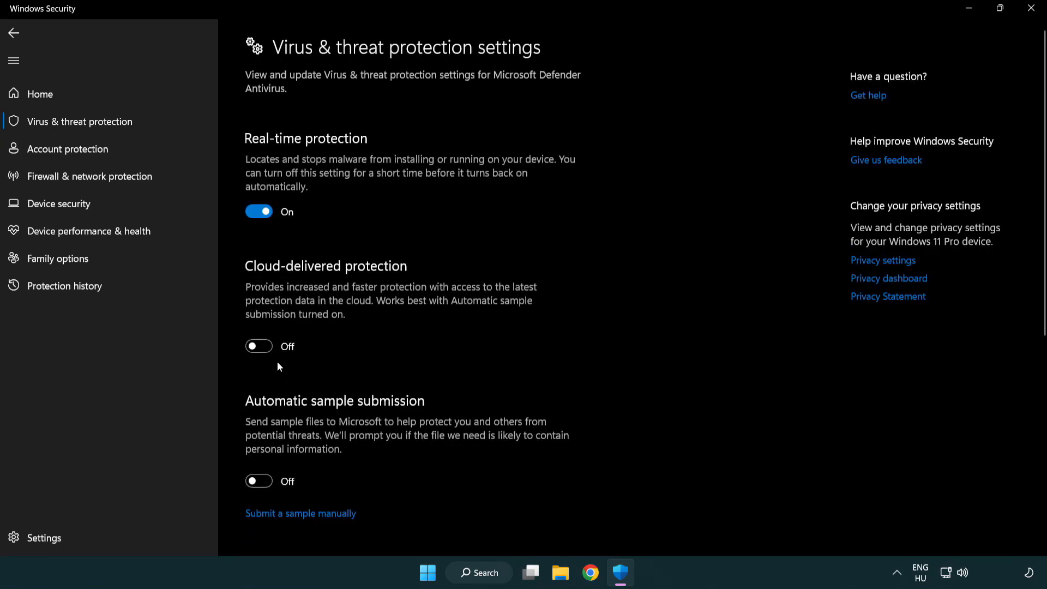
{"action": "scroll", "scroll_direction": "down", "scroll_amount": 3}
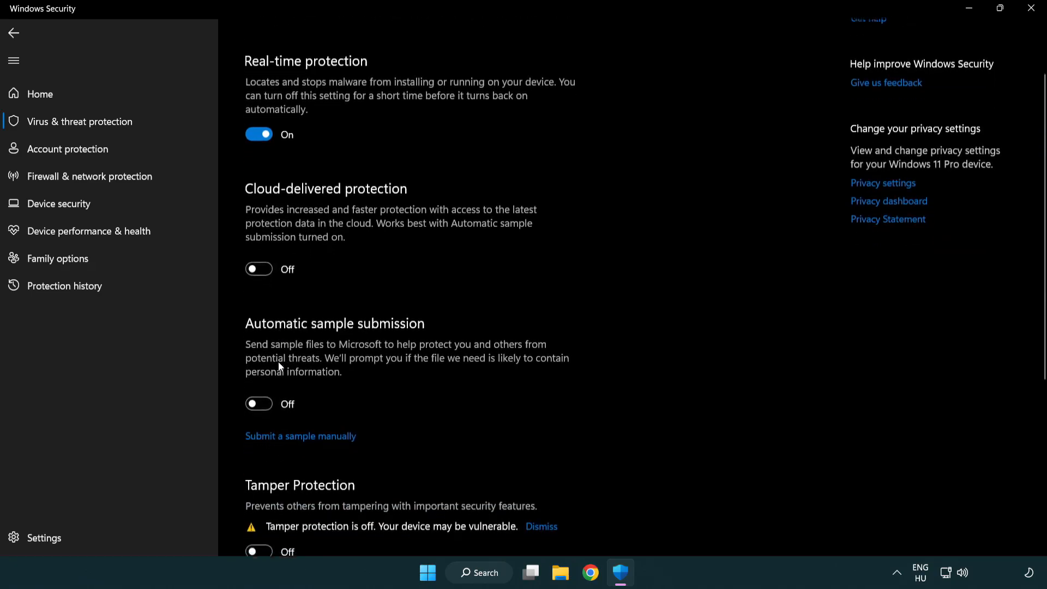
{"action": "scroll", "scroll_direction": "down", "scroll_amount": 3}
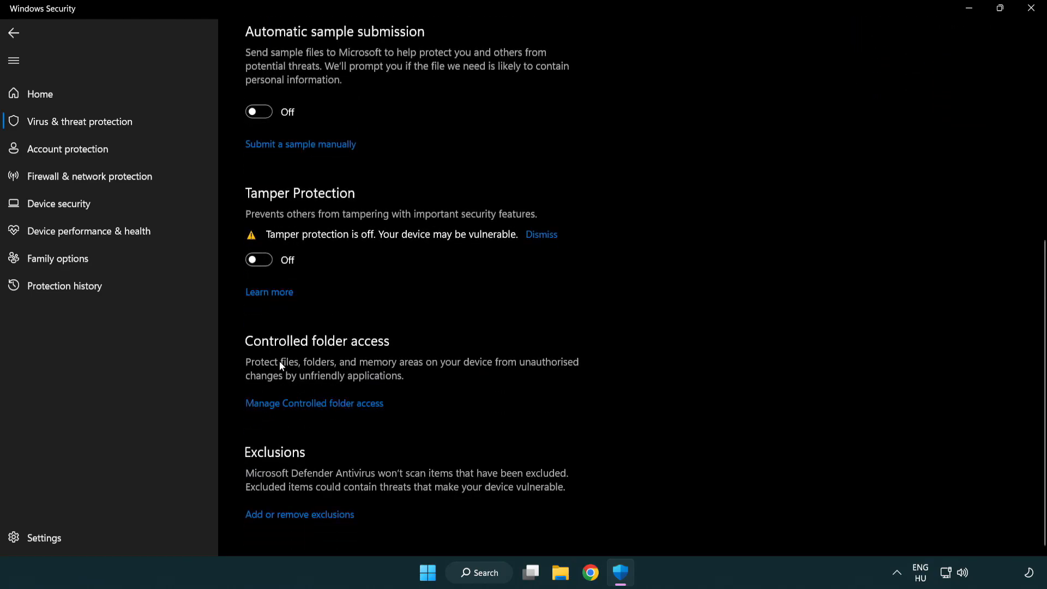
{"action": "mouse_move", "coordinate": [315, 523]}
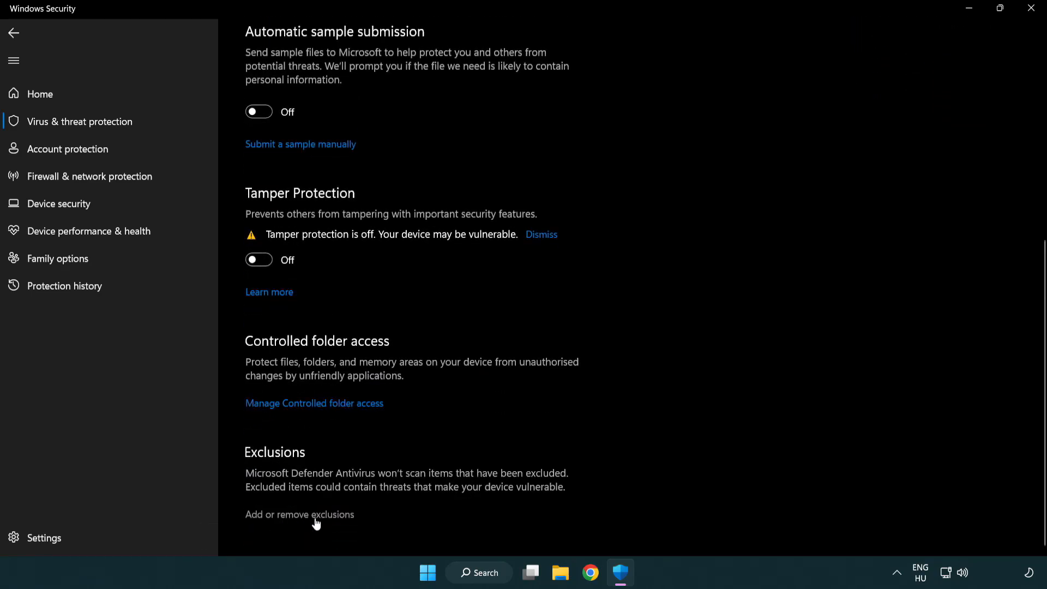
{"action": "mouse_move", "coordinate": [305, 522]}
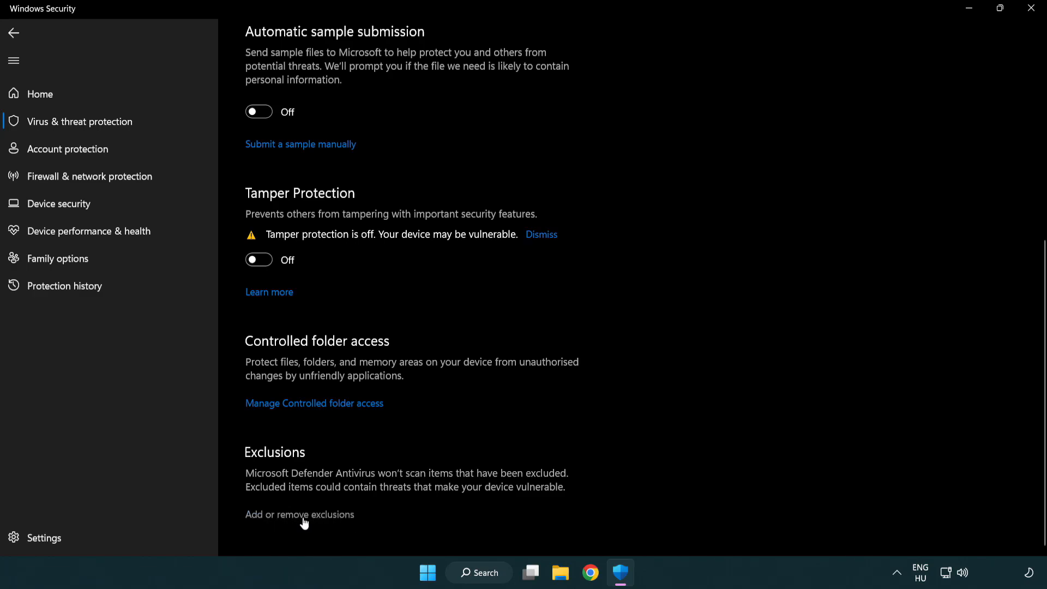
{"action": "left_click", "coordinate": [300, 514]}
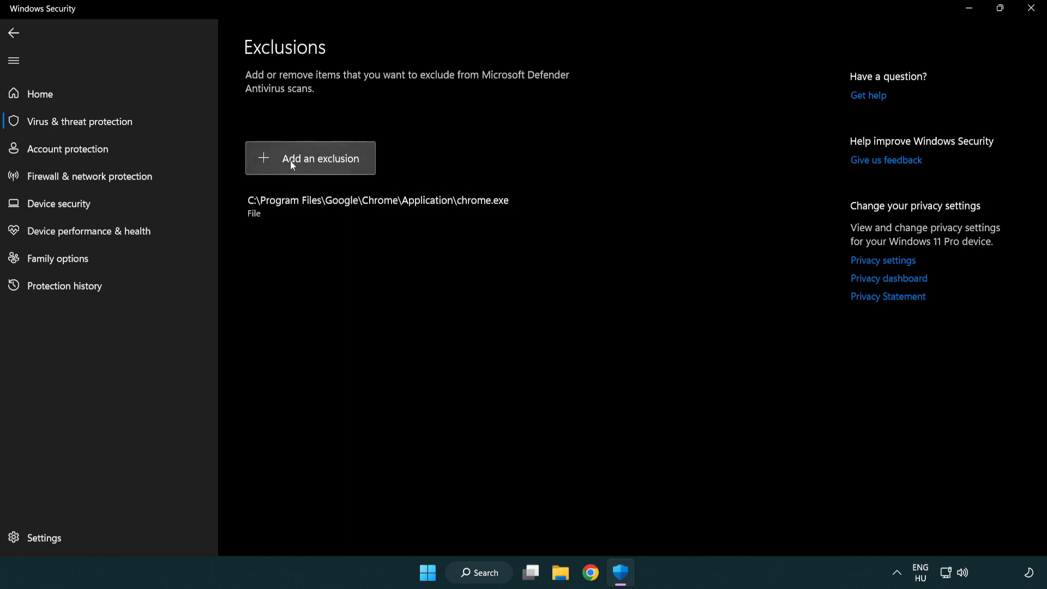
Start a file exclusion and browse to C:\Program Files (x86)\NOT WORKING APP
{"action": "left_click", "coordinate": [321, 158]}
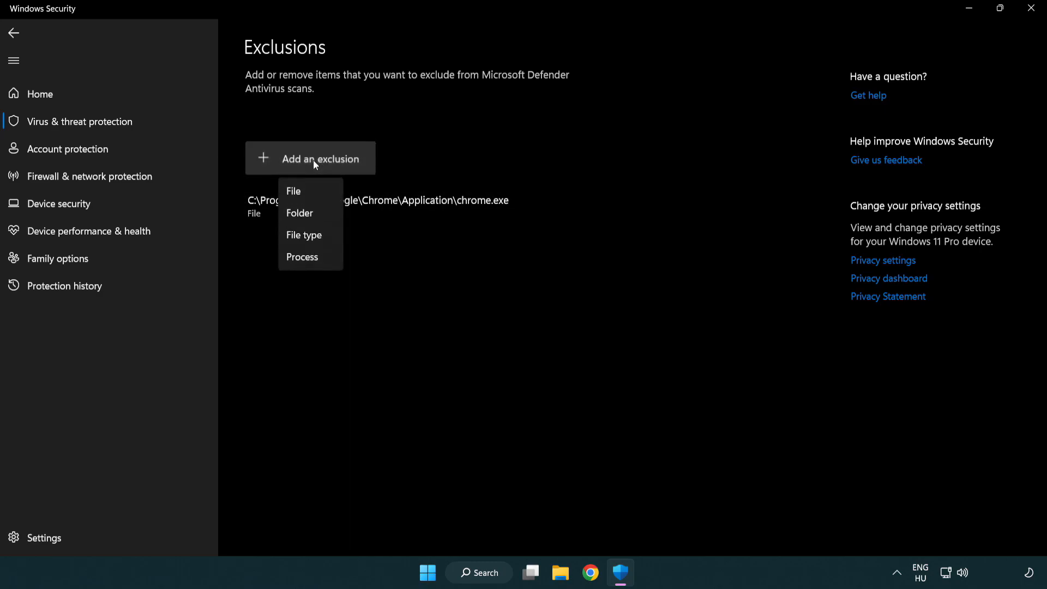
{"action": "mouse_move", "coordinate": [317, 215]}
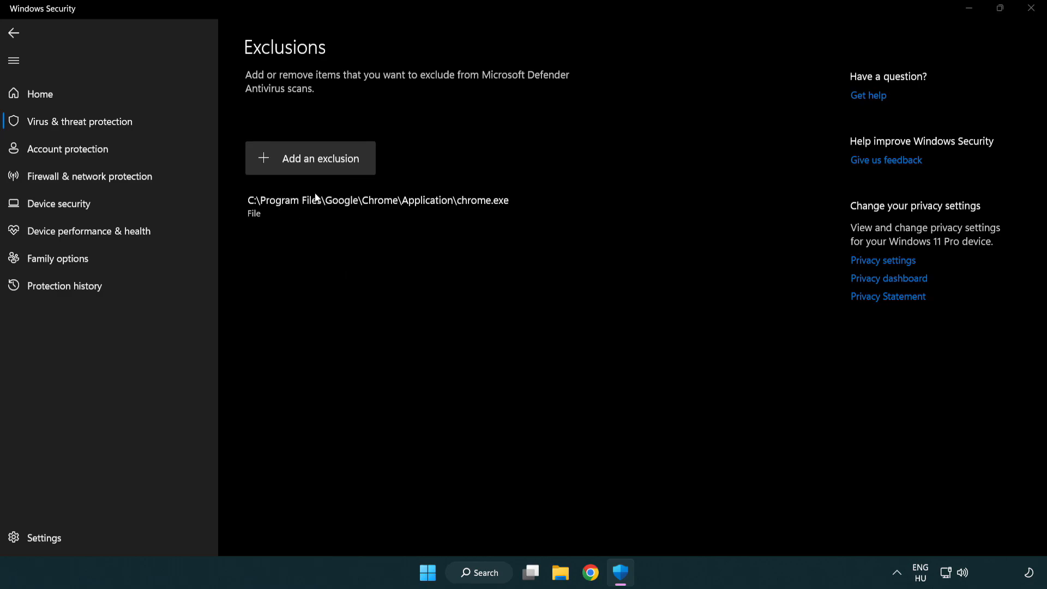
{"action": "left_click", "coordinate": [310, 158]}
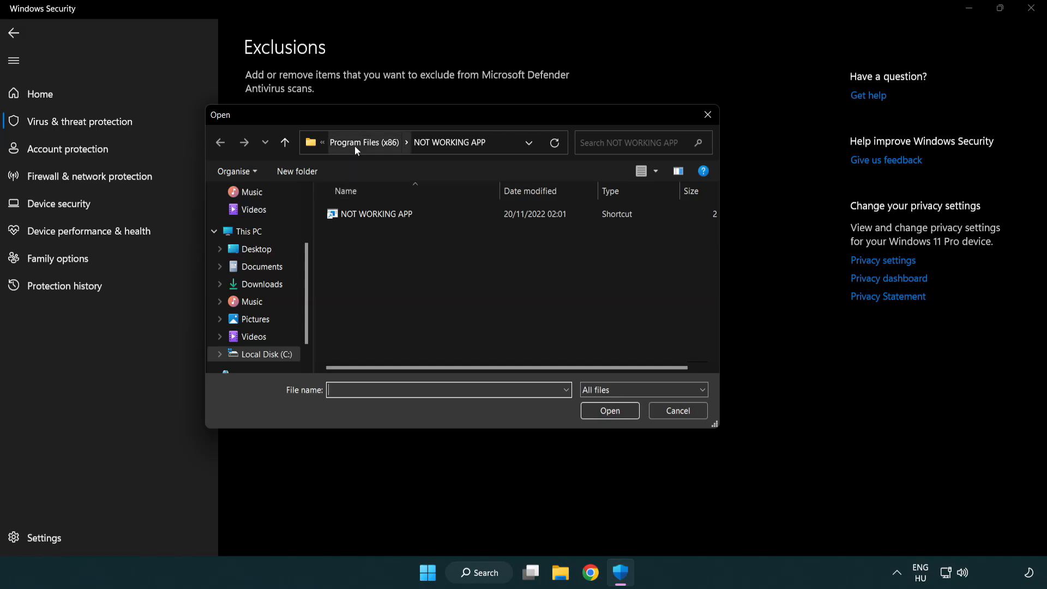
{"action": "left_click", "coordinate": [365, 142]}
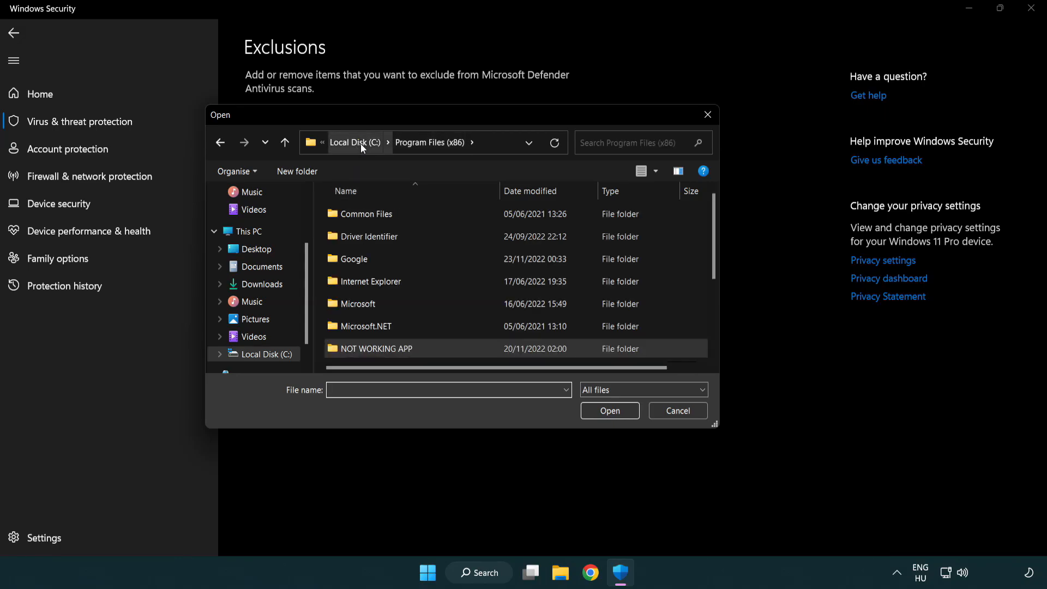
{"action": "left_click", "coordinate": [248, 231]}
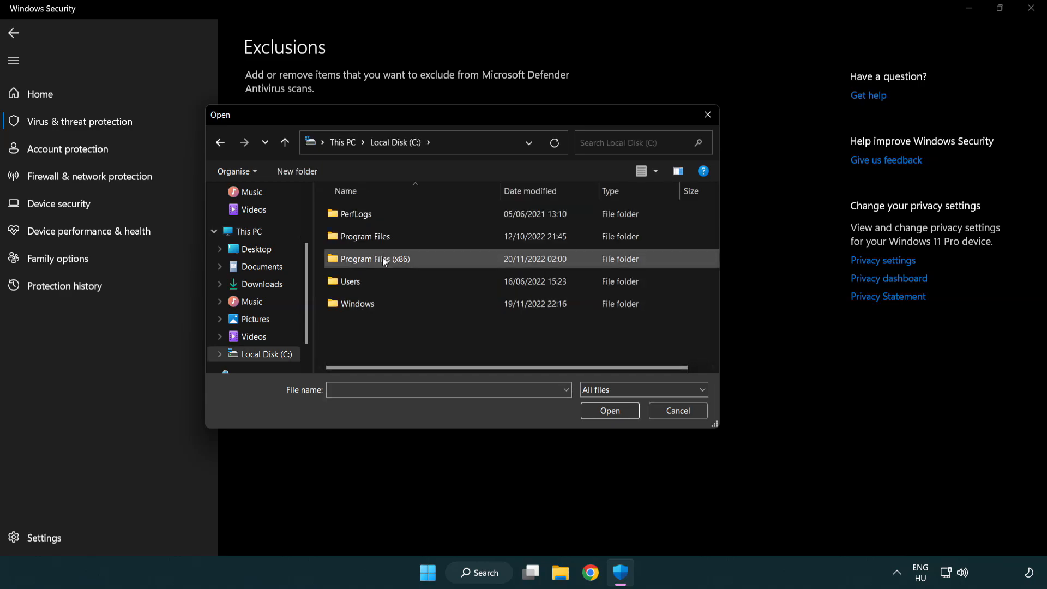
{"action": "double_click", "coordinate": [376, 259]}
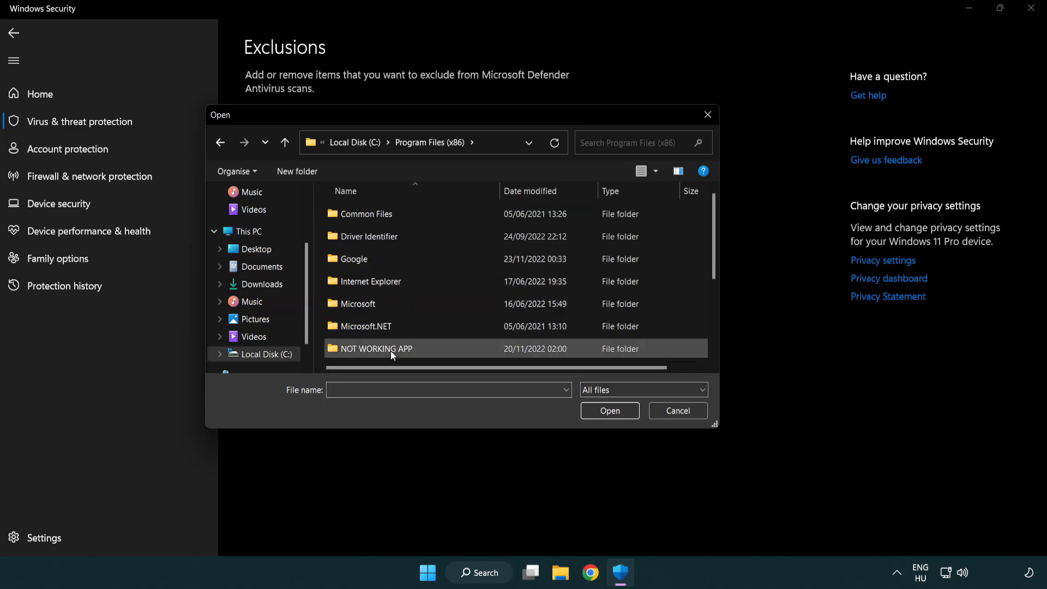
{"action": "double_click", "coordinate": [392, 348]}
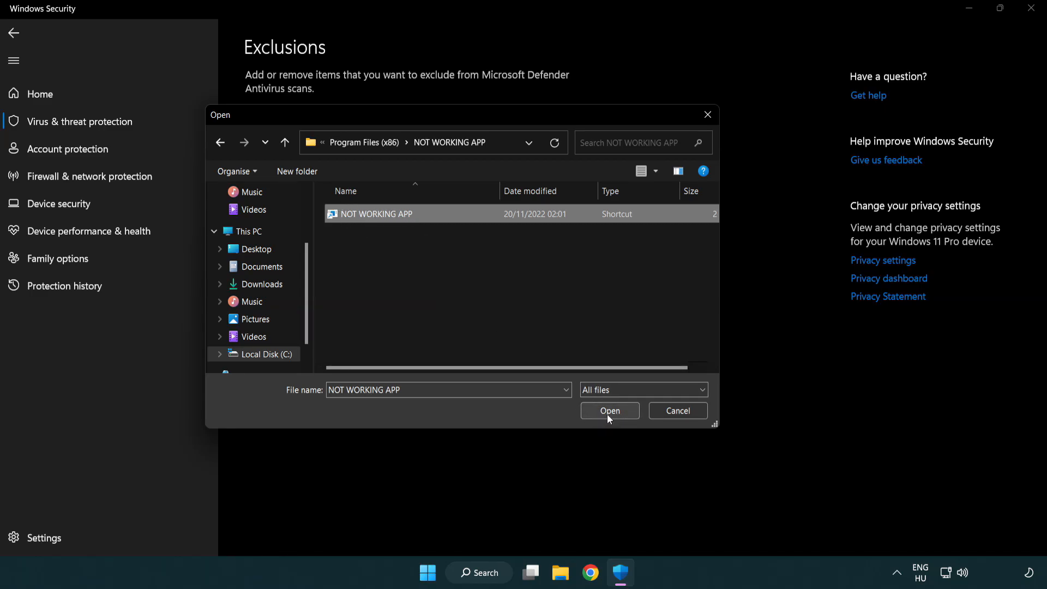
Confirm NOT WORKING APP as the excluded file and close Windows Security
{"action": "left_click", "coordinate": [609, 411]}
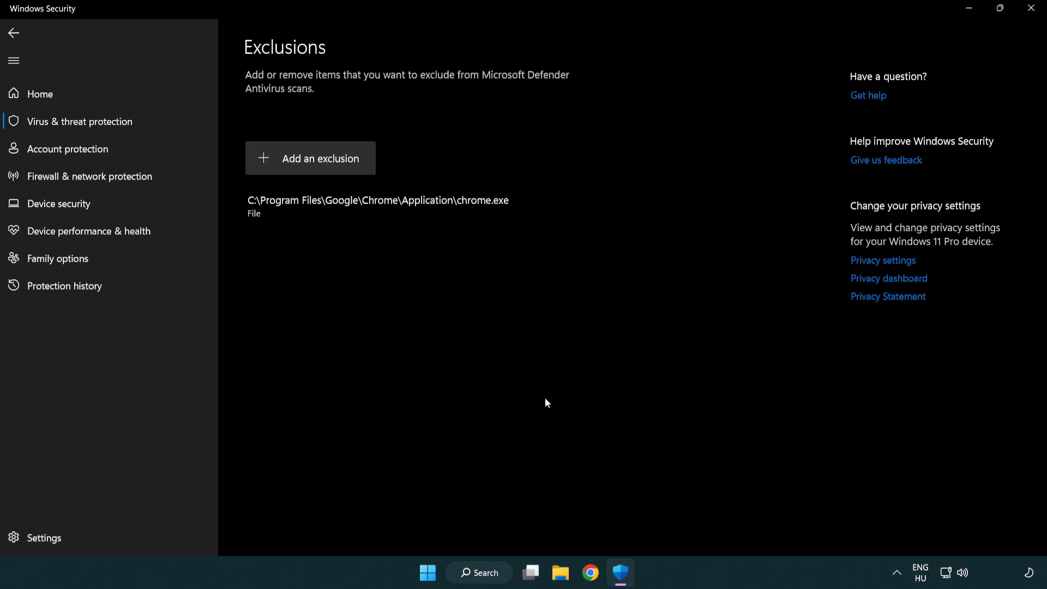
{"action": "mouse_move", "coordinate": [447, 319]}
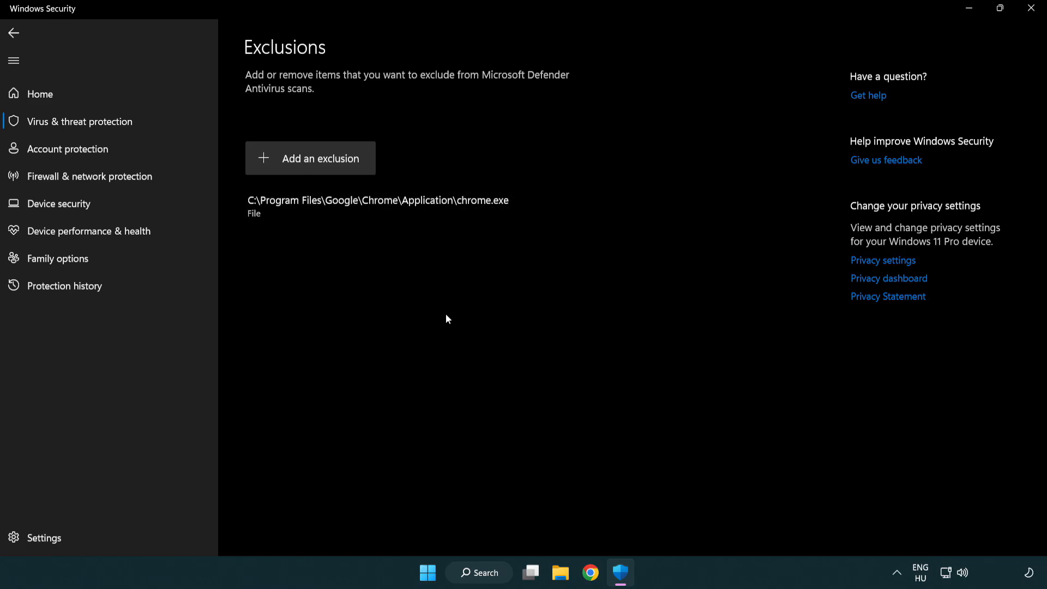
{"action": "mouse_move", "coordinate": [1031, 8]}
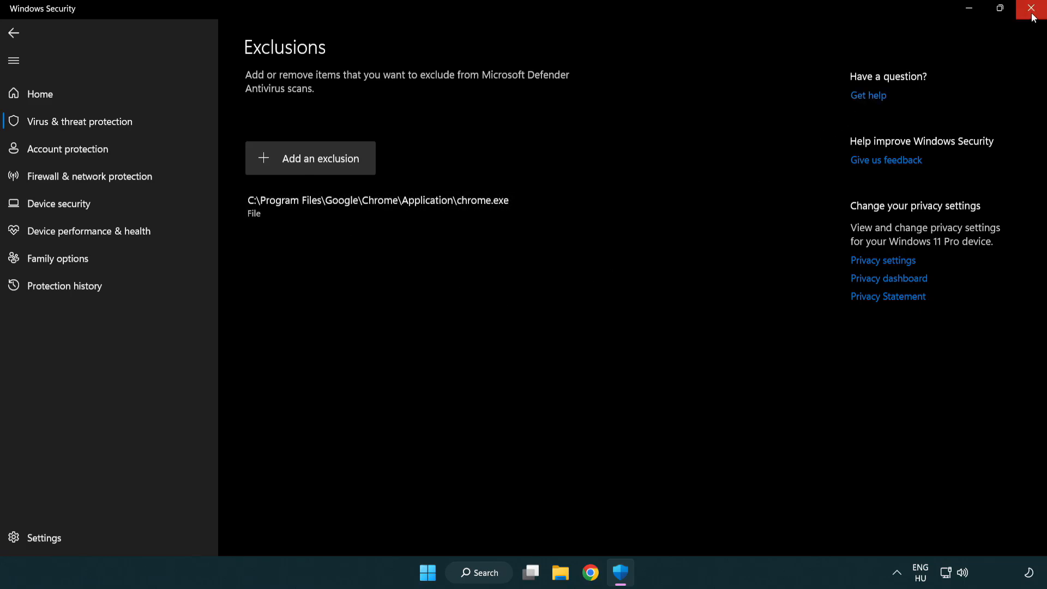
{"action": "left_click", "coordinate": [1031, 9]}
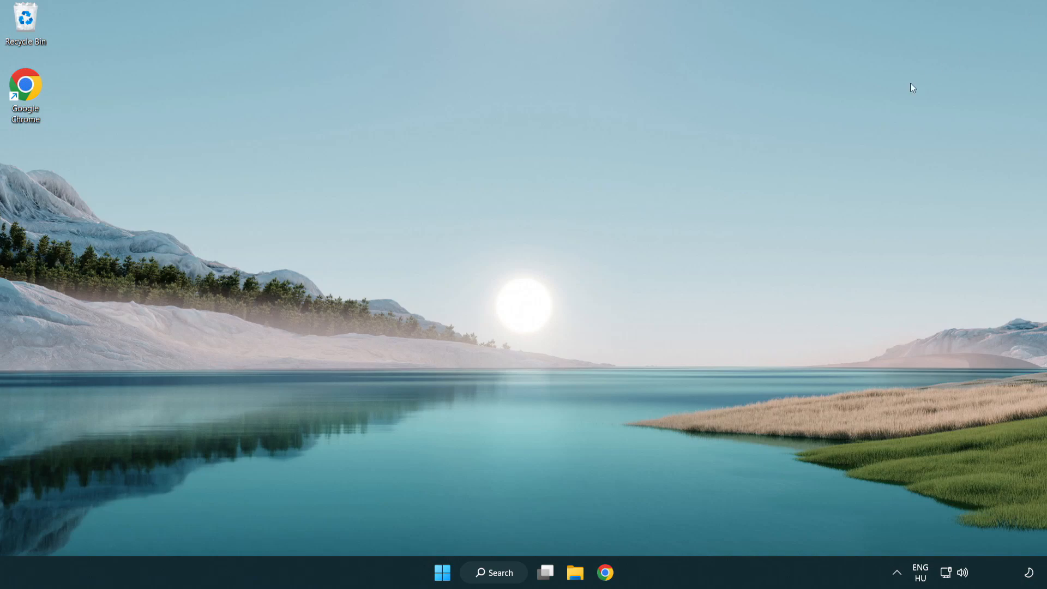
Show the Start menu power options: Sleep, Shut down and Restart
{"action": "left_click", "coordinate": [441, 572]}
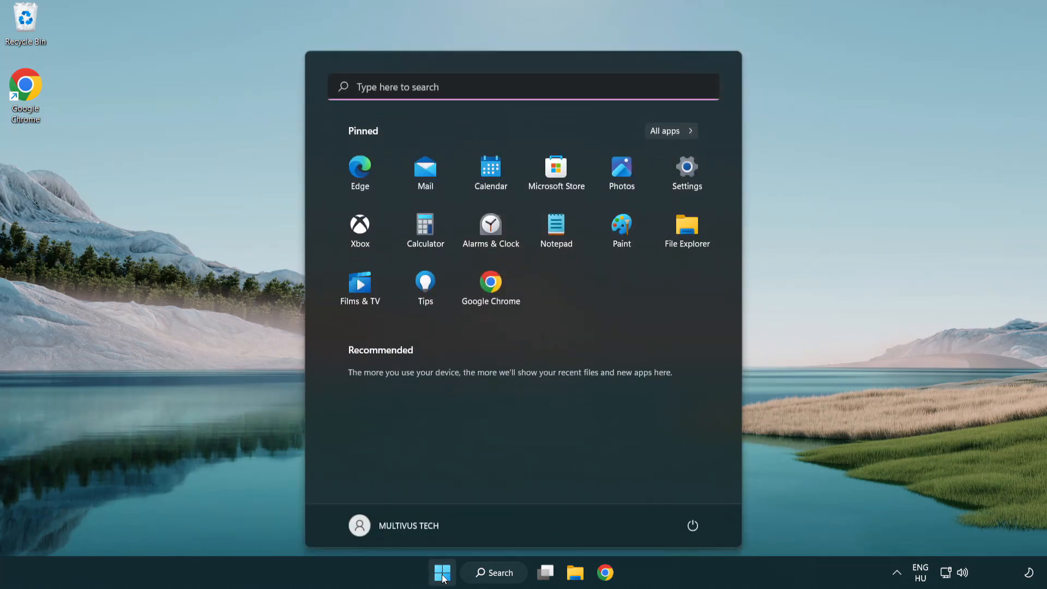
{"action": "left_click", "coordinate": [692, 525]}
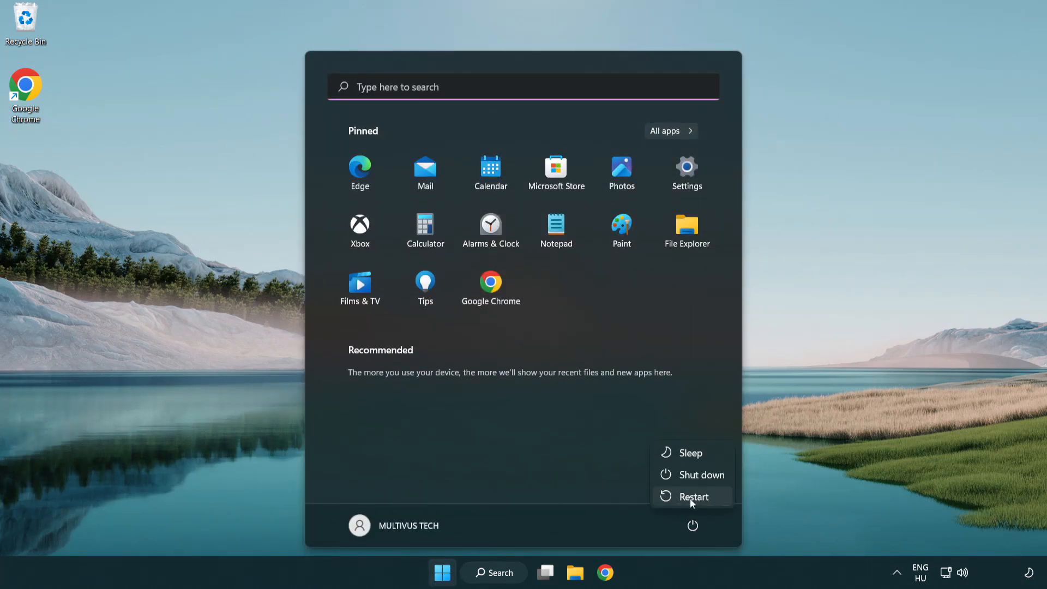
{"action": "mouse_move", "coordinate": [694, 501]}
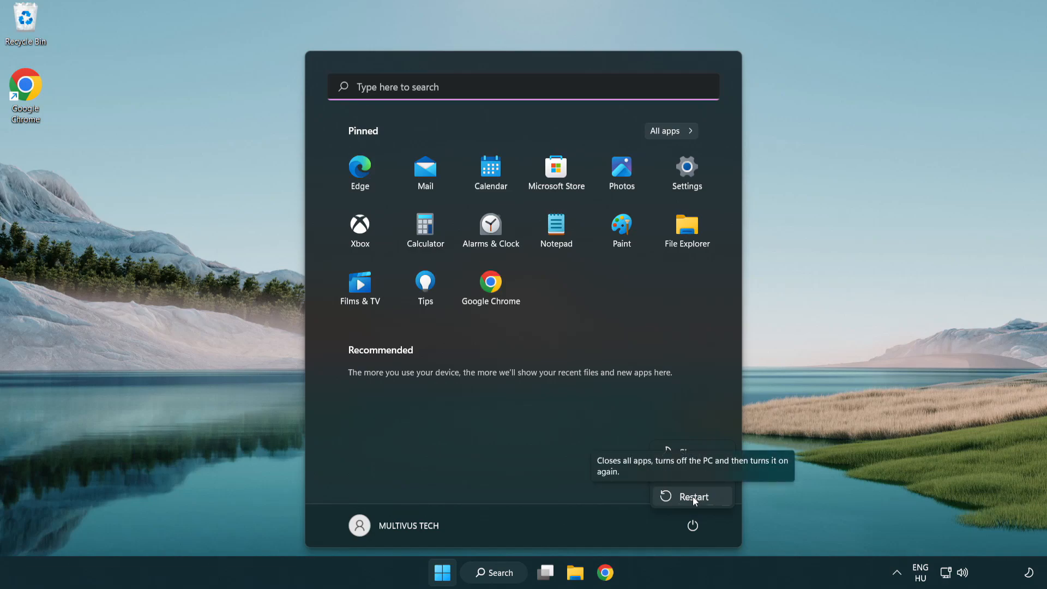